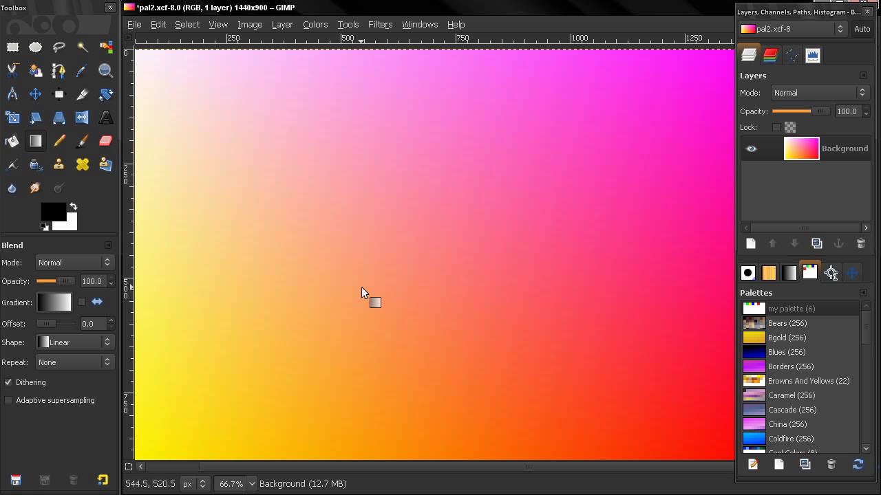
{"action": "mouse_move", "coordinate": [396, 232]}
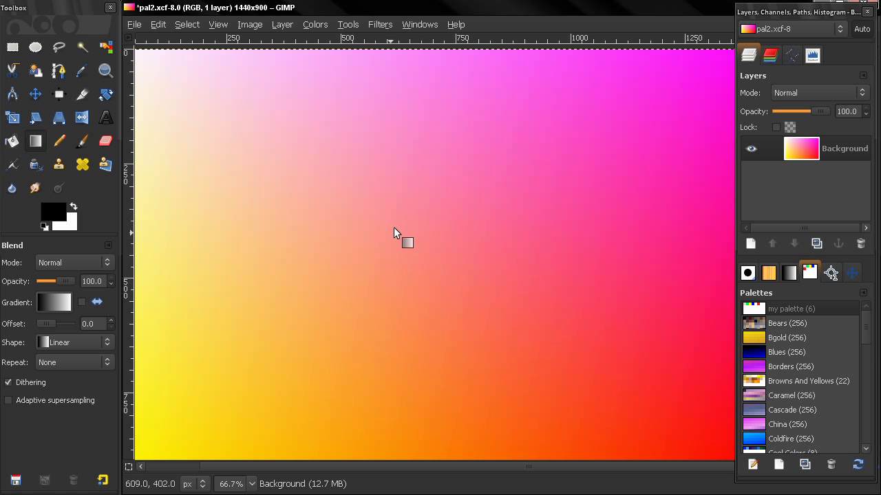
{"action": "mouse_move", "coordinate": [402, 250]}
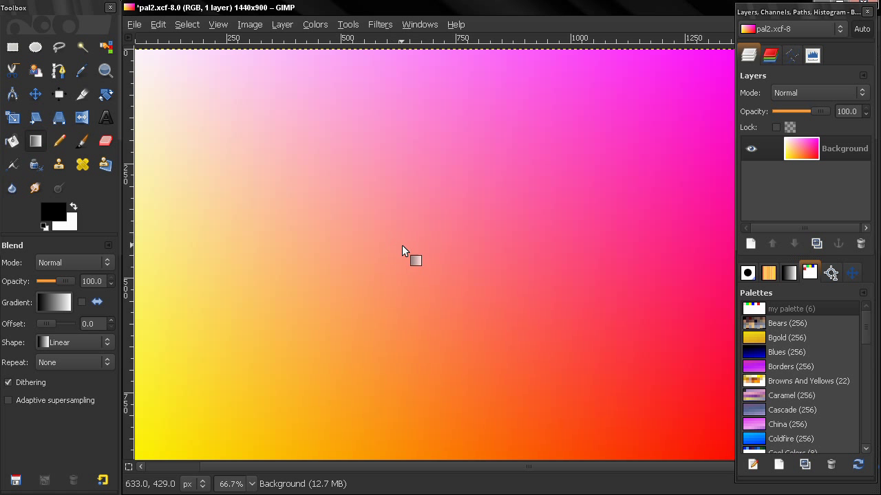
{"action": "mouse_move", "coordinate": [547, 255]}
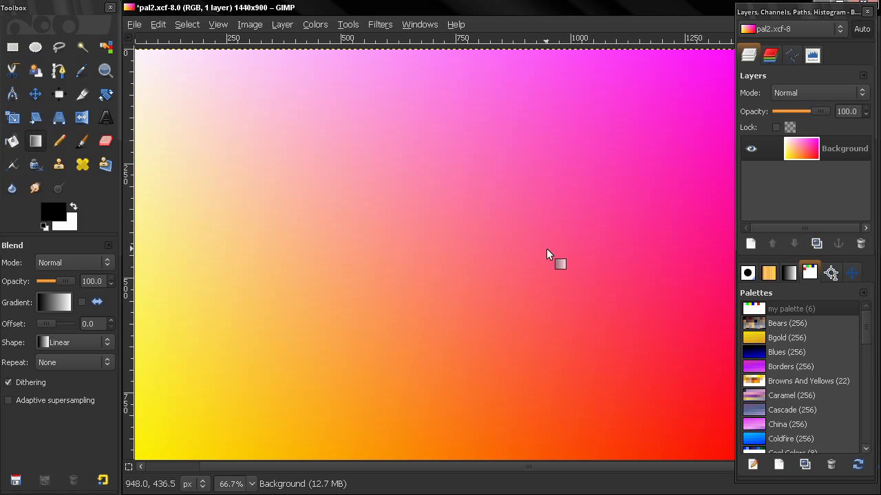
{"action": "mouse_move", "coordinate": [559, 285]}
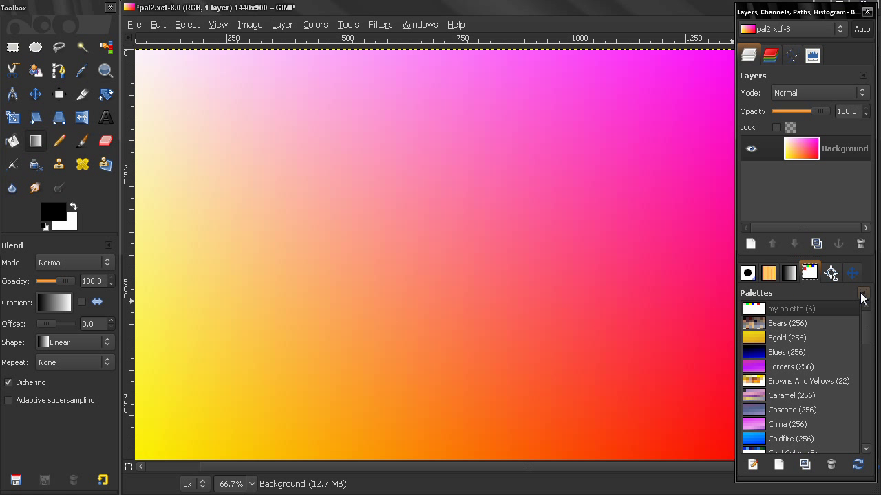
- Browse the Palettes panel menu and the first palette's context actions without applying any
{"action": "left_click", "coordinate": [864, 294]}
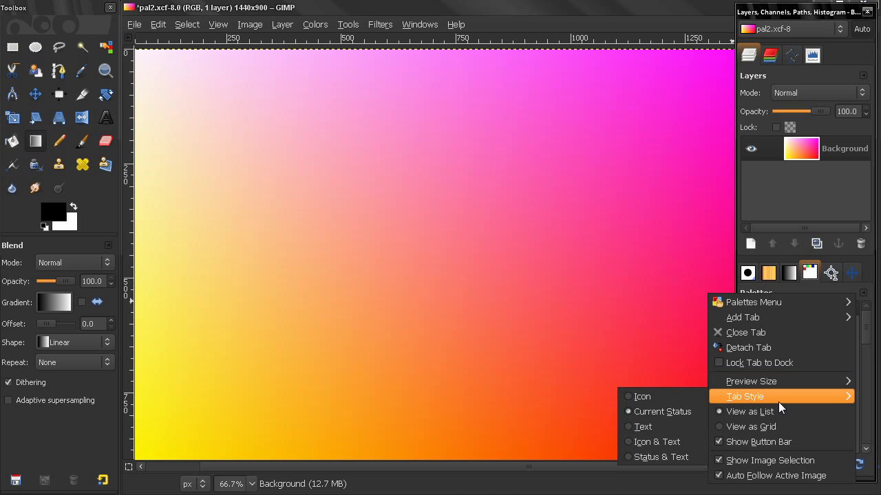
{"action": "mouse_move", "coordinate": [751, 381]}
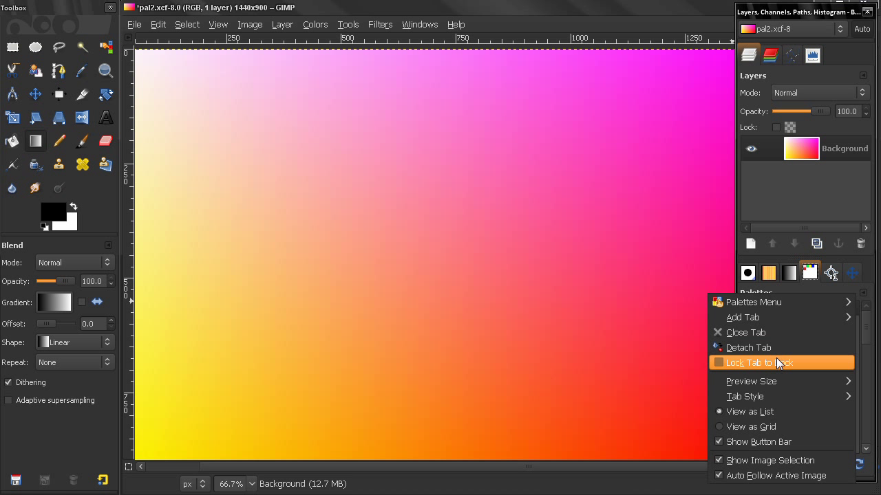
{"action": "mouse_move", "coordinate": [771, 412]}
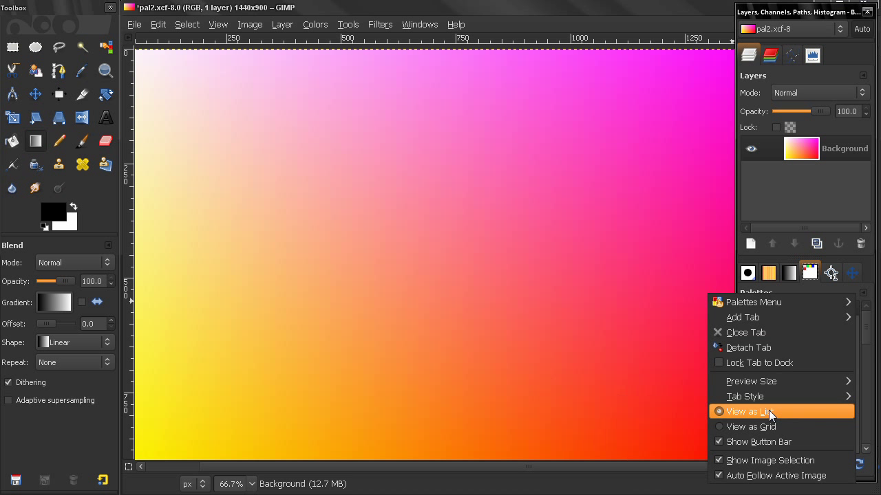
{"action": "mouse_move", "coordinate": [760, 442]}
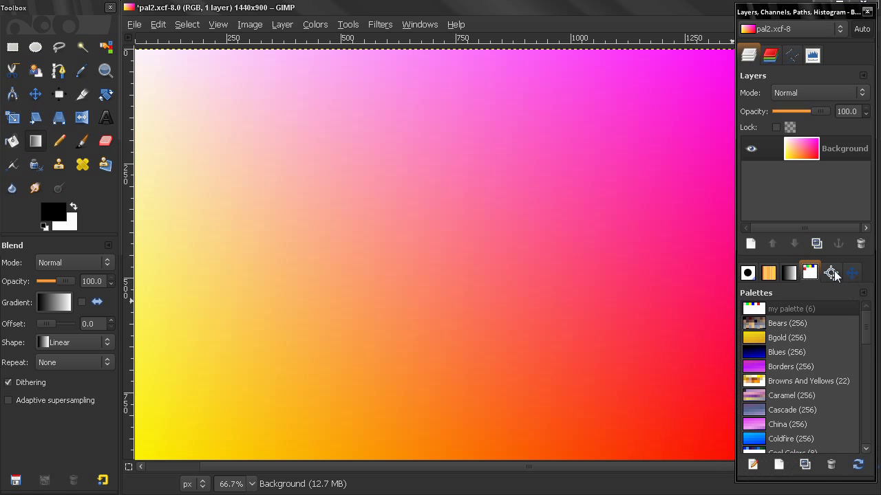
{"action": "left_click", "coordinate": [831, 273]}
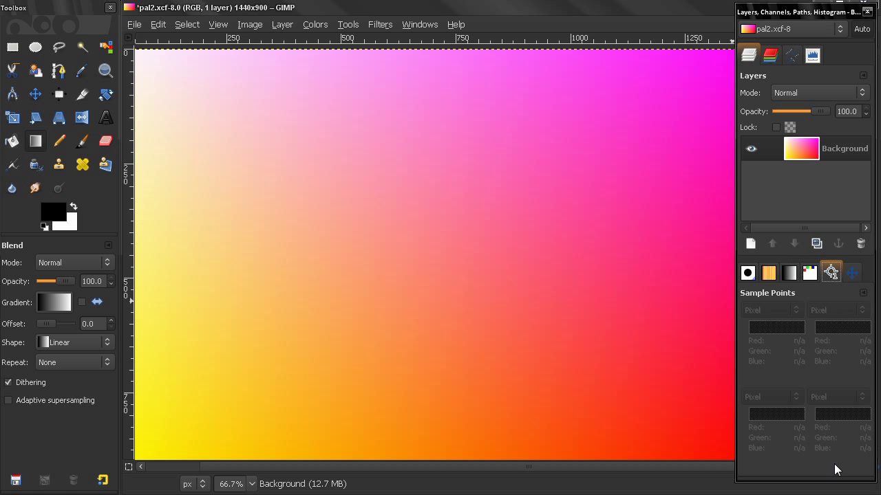
{"action": "left_click", "coordinate": [809, 272]}
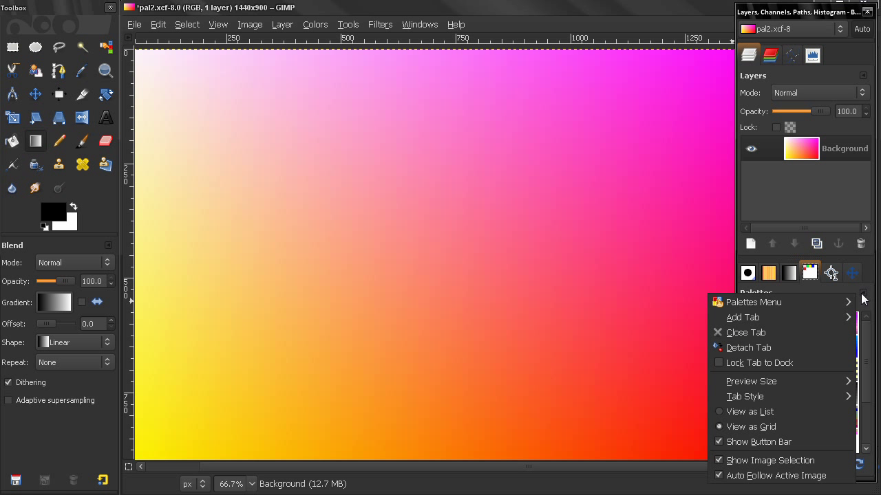
{"action": "mouse_move", "coordinate": [749, 411]}
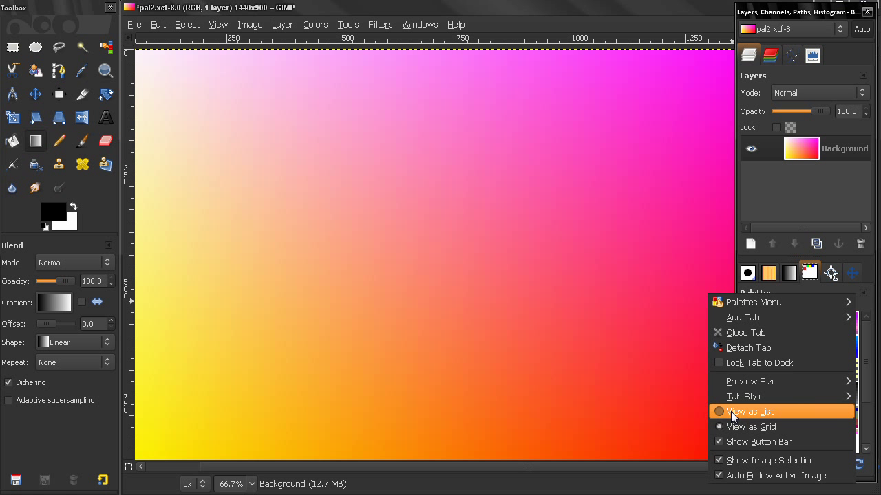
{"action": "mouse_move", "coordinate": [757, 381]}
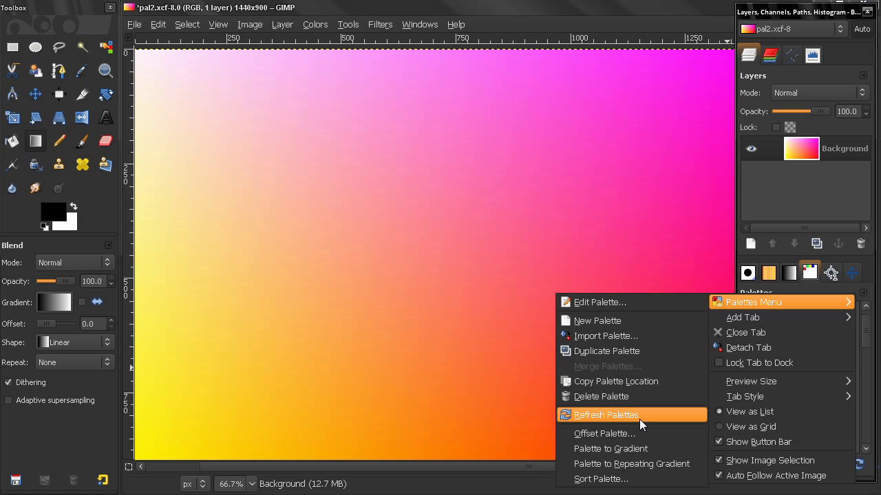
{"action": "mouse_move", "coordinate": [626, 351]}
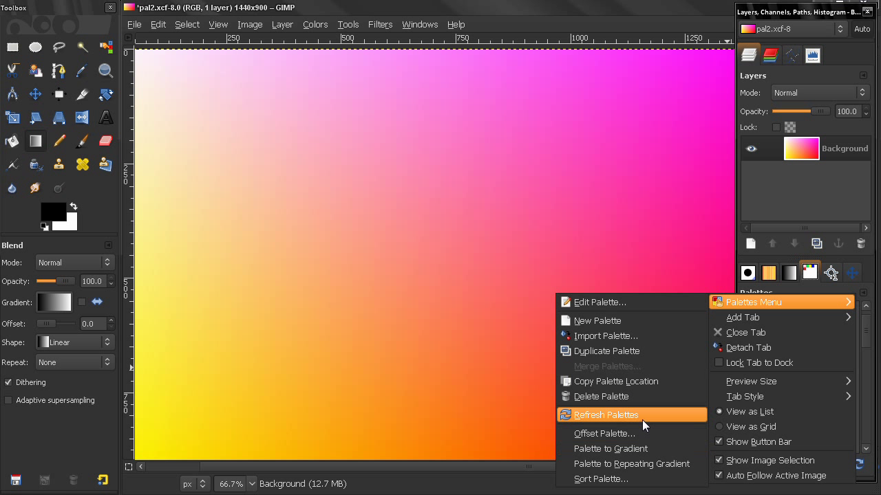
{"action": "mouse_move", "coordinate": [622, 384]}
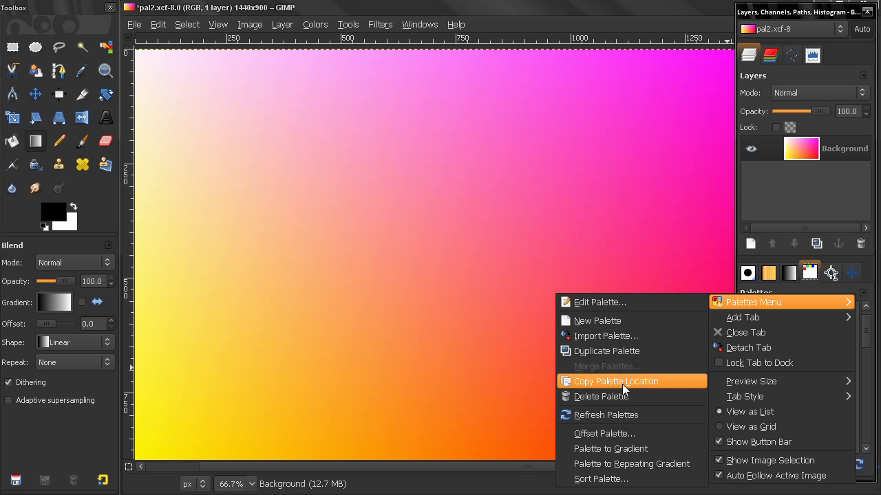
{"action": "mouse_move", "coordinate": [845, 309]}
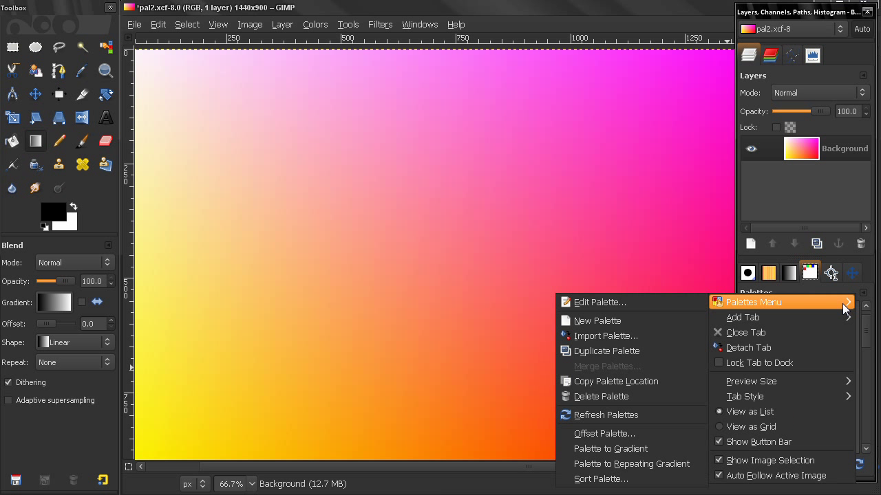
{"action": "mouse_move", "coordinate": [867, 296]}
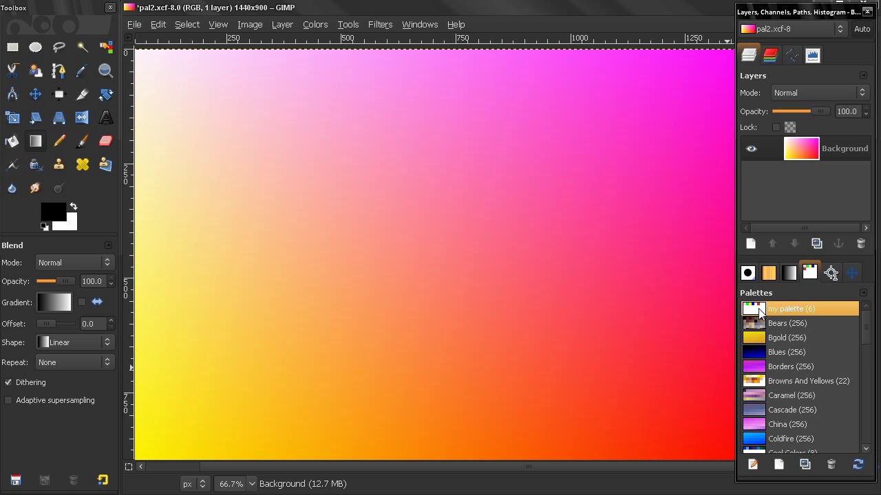
{"action": "right_click", "coordinate": [790, 308]}
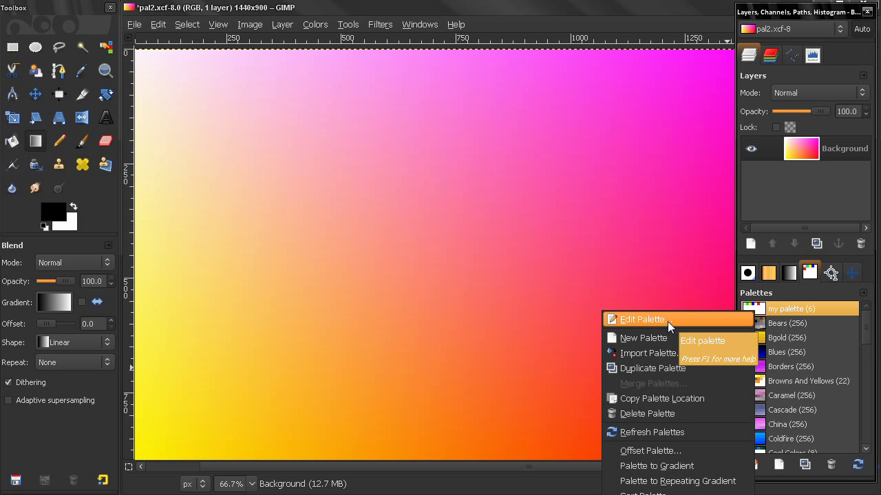
{"action": "mouse_move", "coordinate": [662, 399]}
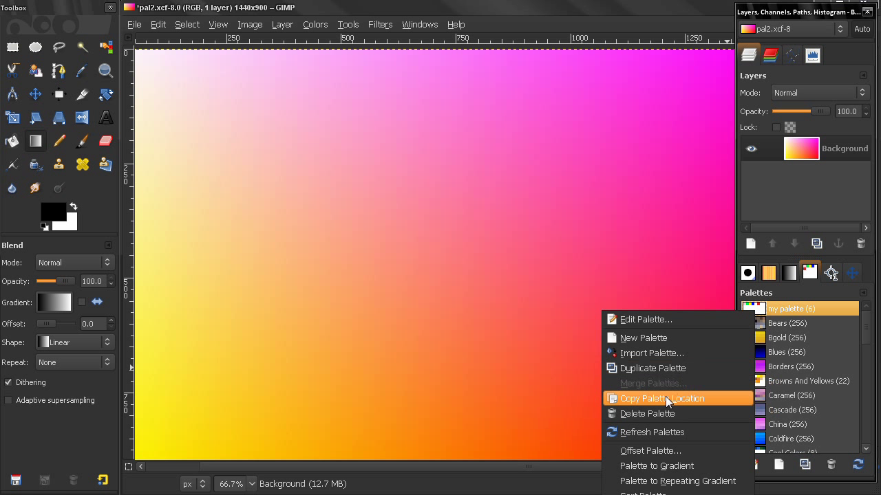
{"action": "mouse_move", "coordinate": [667, 413]}
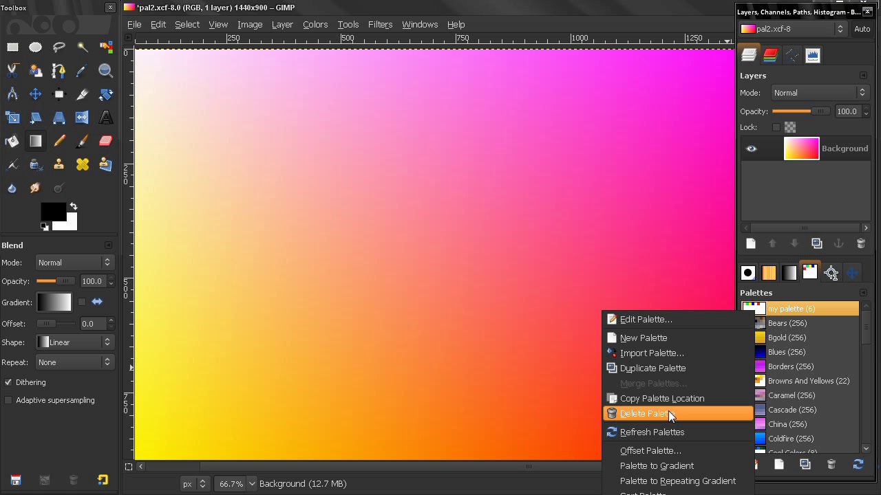
{"action": "mouse_move", "coordinate": [652, 432]}
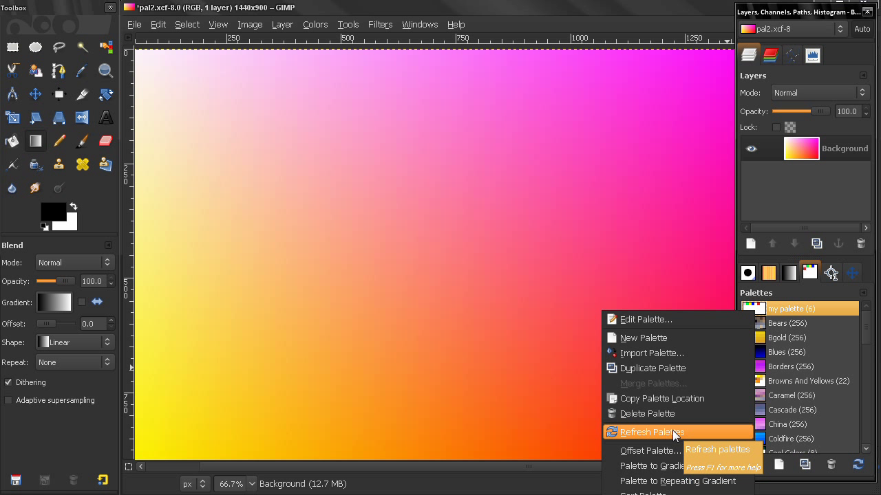
{"action": "mouse_move", "coordinate": [664, 339]}
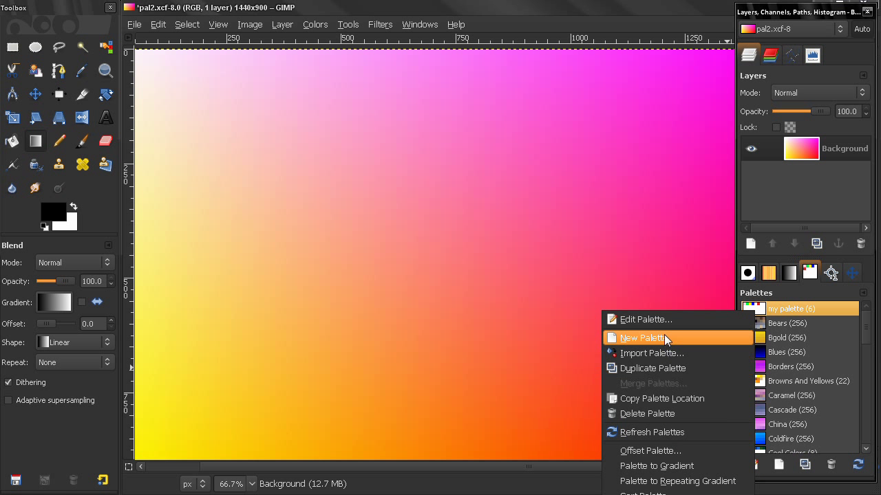
{"action": "mouse_move", "coordinate": [663, 466]}
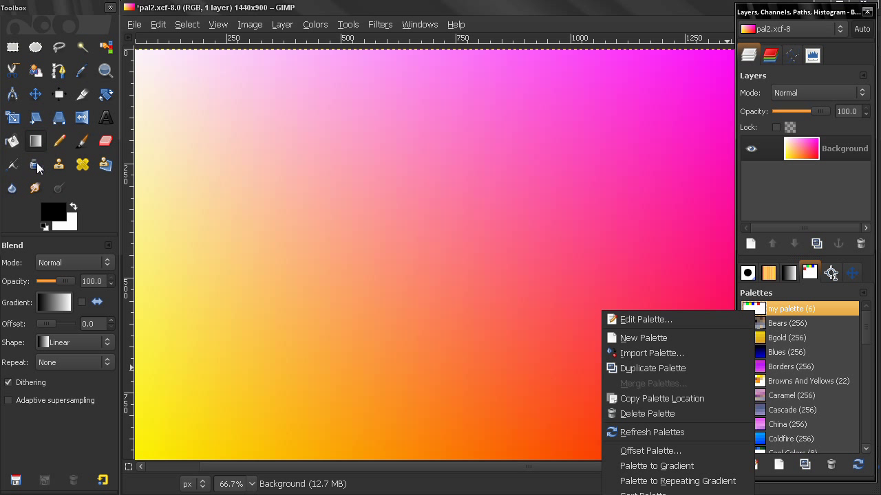
{"action": "mouse_move", "coordinate": [661, 413]}
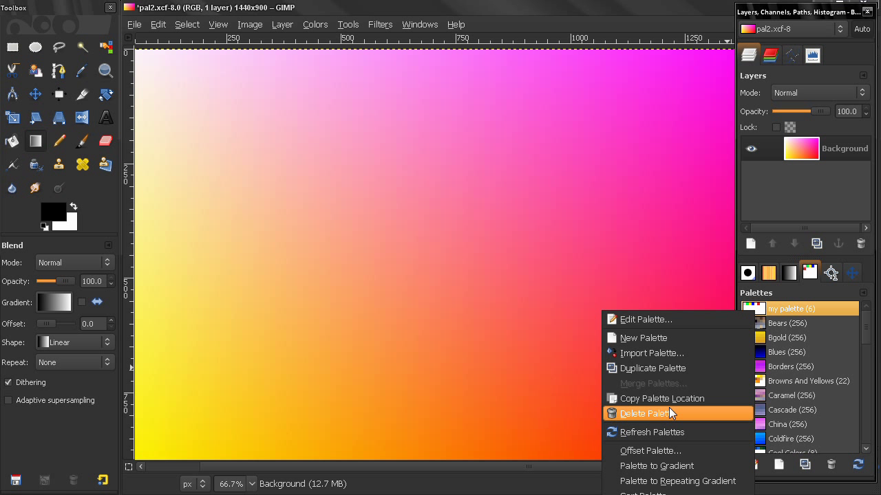
{"action": "left_click", "coordinate": [644, 412]}
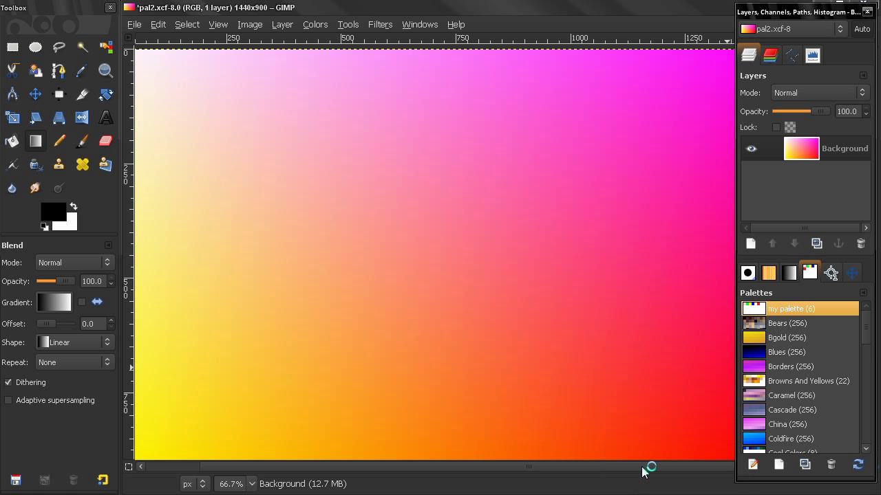
- Convert 'my palette' into a repeating gradient, making it the active Blend gradient
{"action": "left_click", "coordinate": [754, 308]}
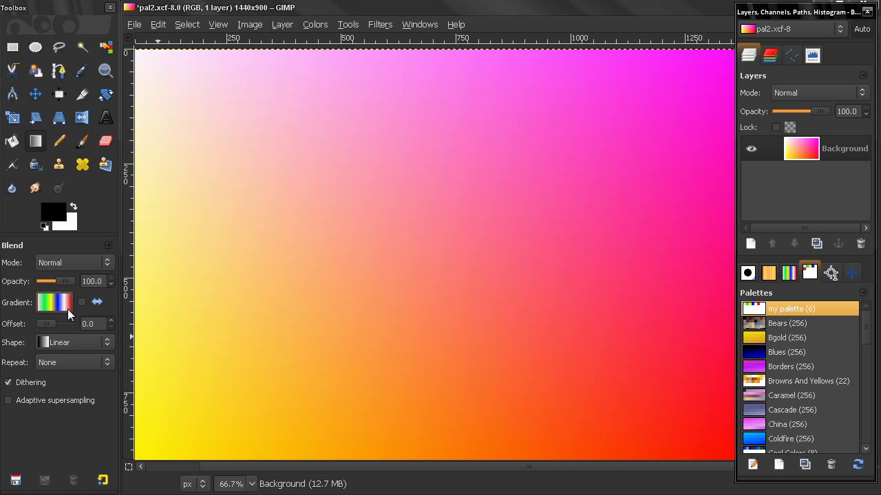
{"action": "right_click", "coordinate": [791, 309]}
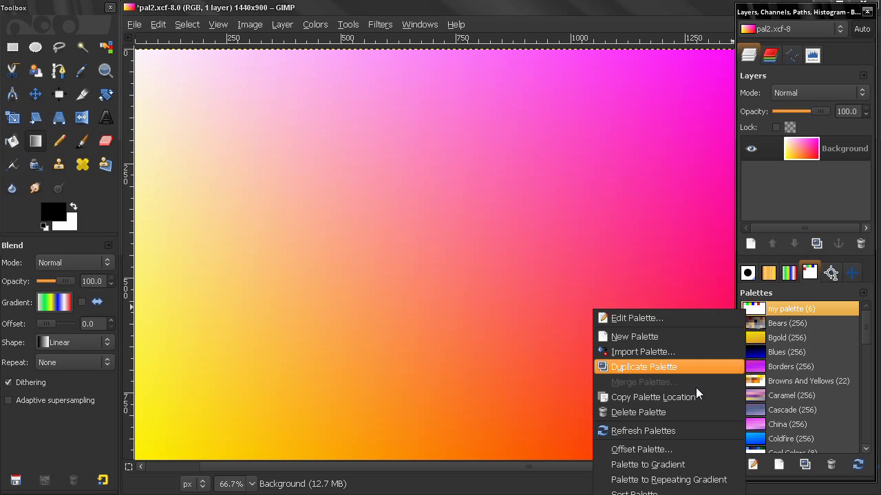
{"action": "mouse_move", "coordinate": [673, 479]}
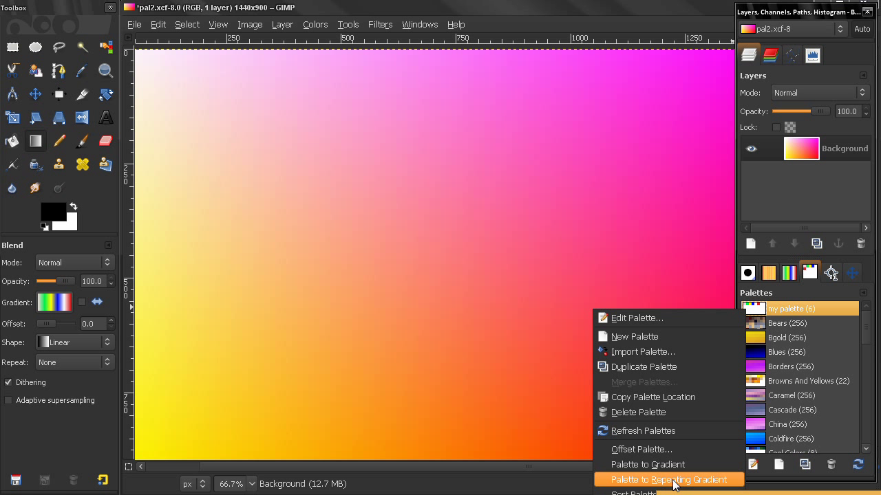
{"action": "mouse_move", "coordinate": [38, 313]}
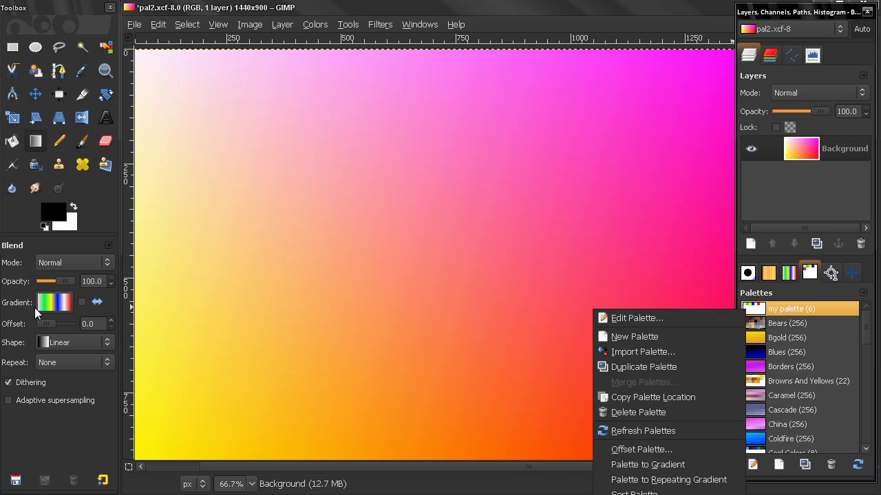
{"action": "mouse_move", "coordinate": [37, 314]}
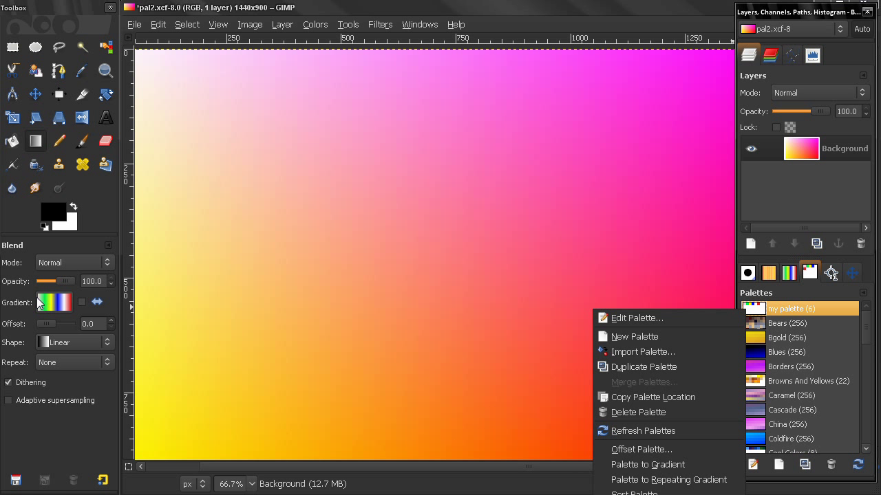
{"action": "mouse_move", "coordinate": [668, 479]}
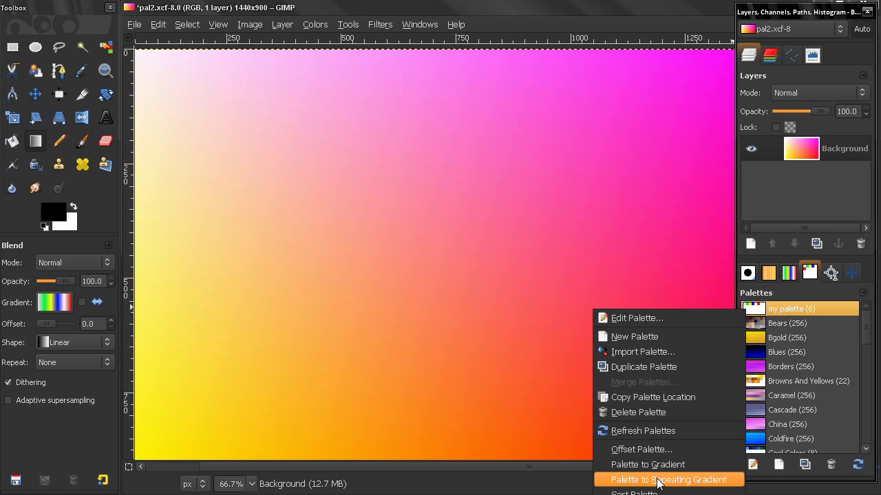
{"action": "left_click", "coordinate": [669, 479]}
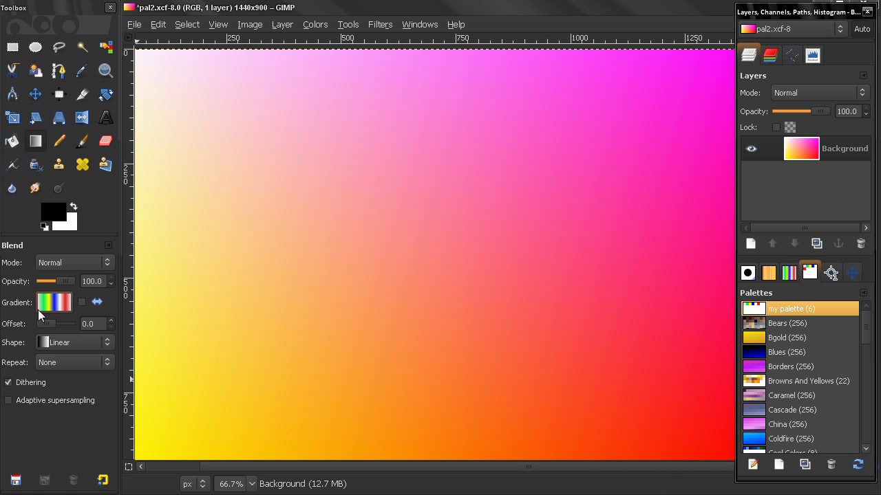
{"action": "mouse_move", "coordinate": [69, 311]}
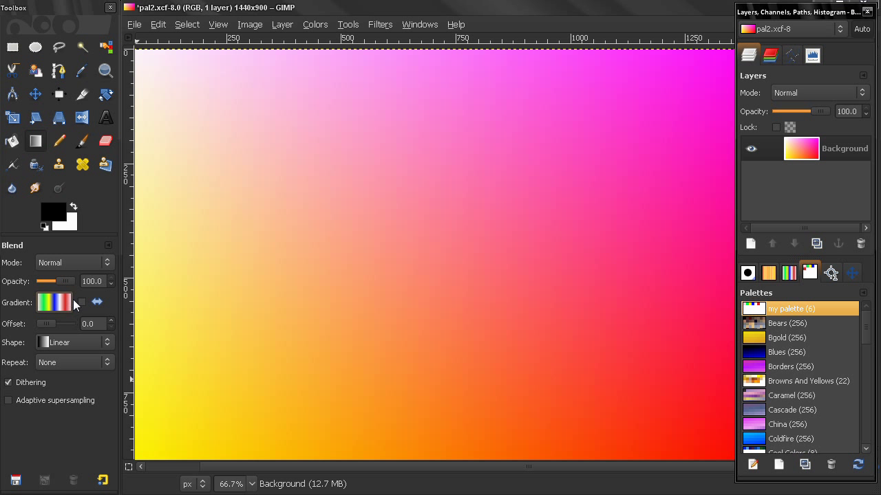
- Open Sort Palette for 'my palette' and choose the HSV colour model, ascending
{"action": "right_click", "coordinate": [791, 308]}
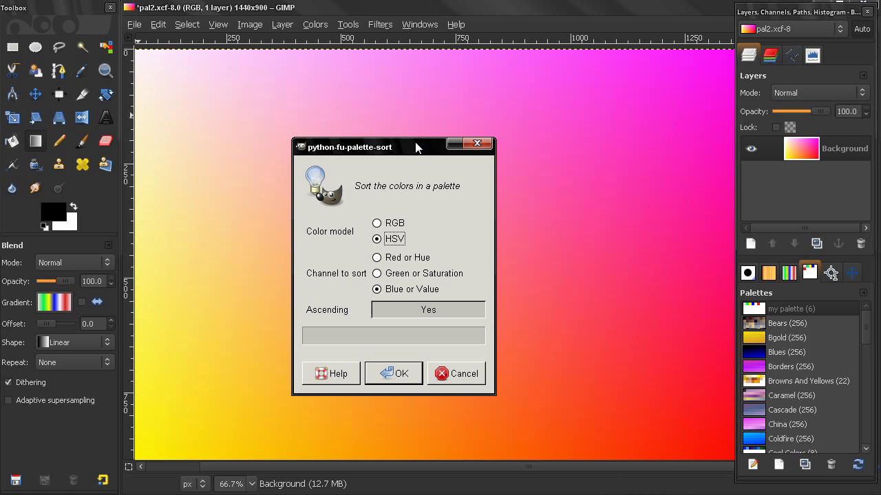
{"action": "mouse_move", "coordinate": [440, 201]}
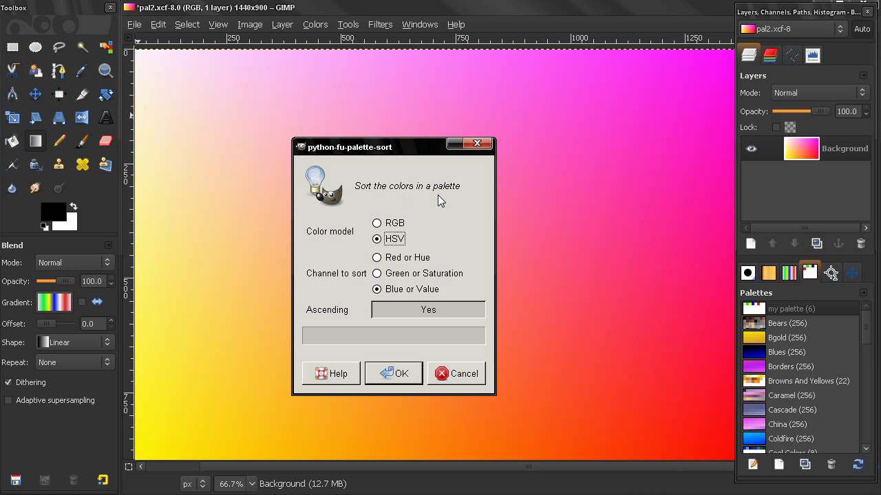
{"action": "mouse_move", "coordinate": [337, 234]}
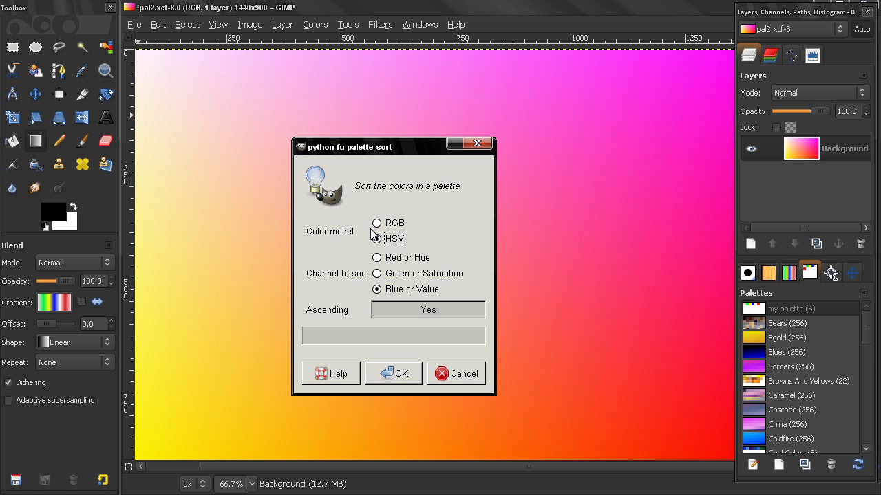
{"action": "left_click", "coordinate": [377, 239]}
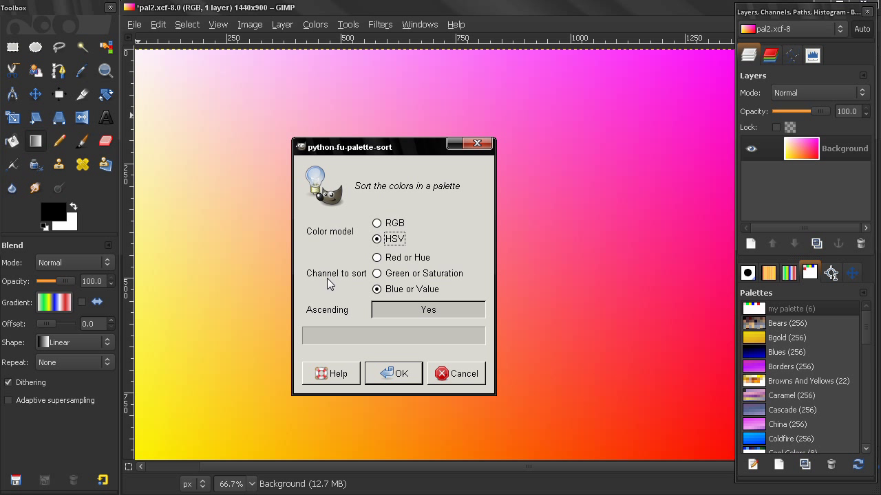
{"action": "mouse_move", "coordinate": [382, 268]}
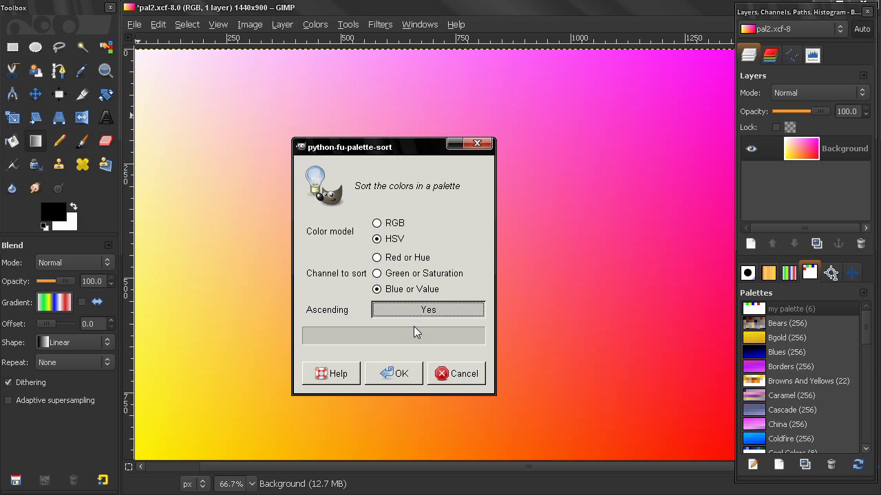
{"action": "mouse_move", "coordinate": [453, 355]}
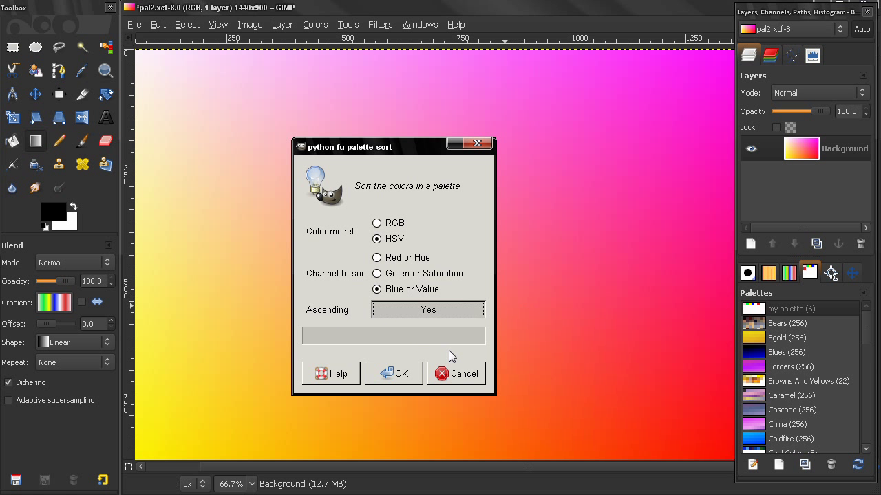
- Apply Offset Palette to 'my palette', shifting its colours one position
{"action": "right_click", "coordinate": [787, 308]}
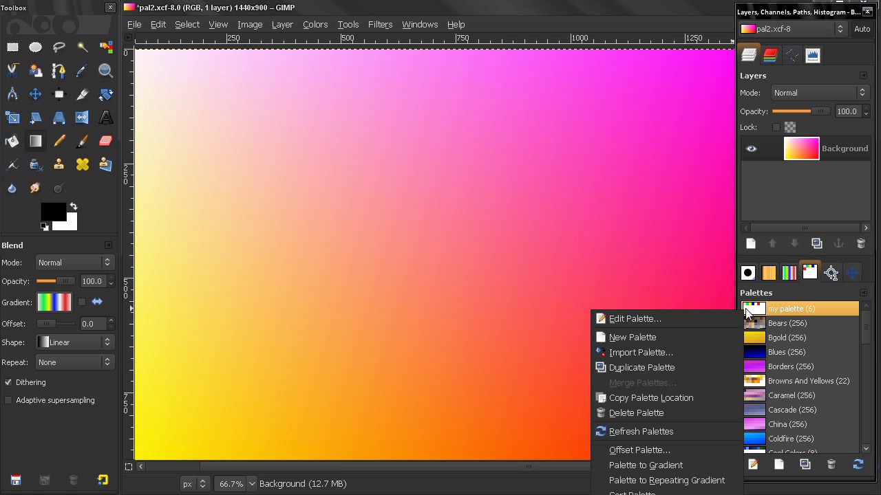
{"action": "mouse_move", "coordinate": [663, 450]}
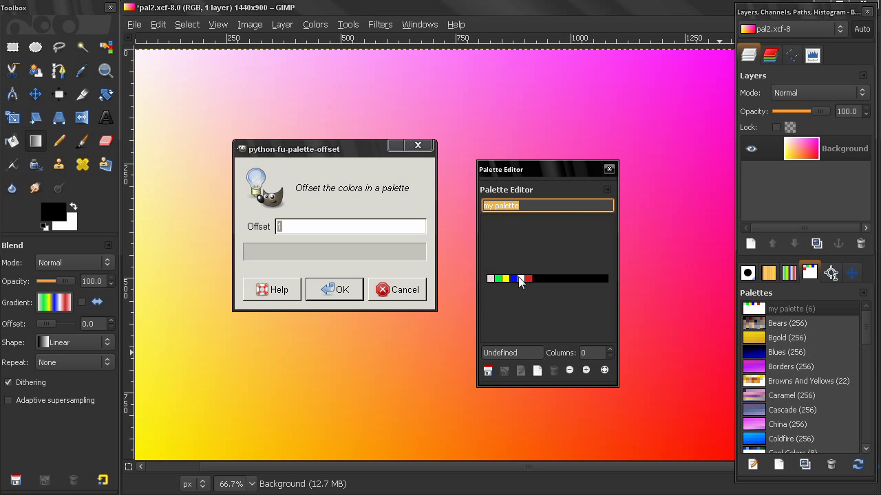
{"action": "mouse_move", "coordinate": [527, 285]}
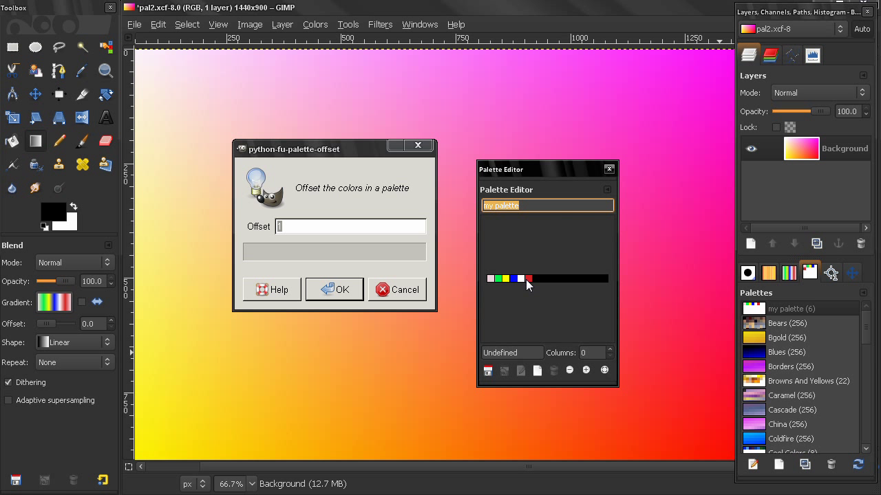
{"action": "mouse_move", "coordinate": [492, 284]}
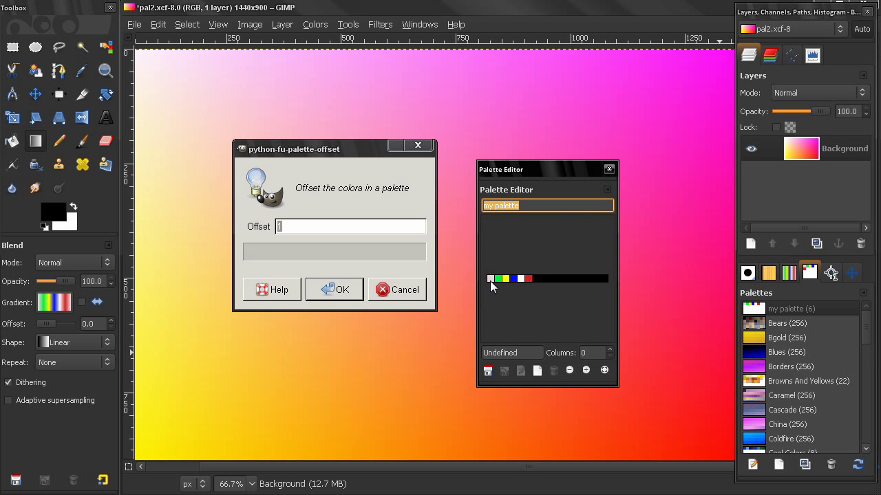
{"action": "mouse_move", "coordinate": [493, 285]}
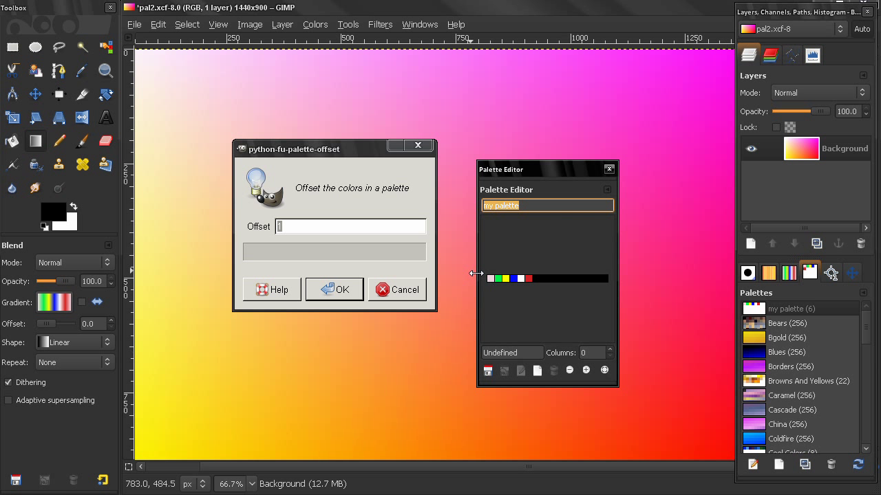
{"action": "mouse_move", "coordinate": [559, 282]}
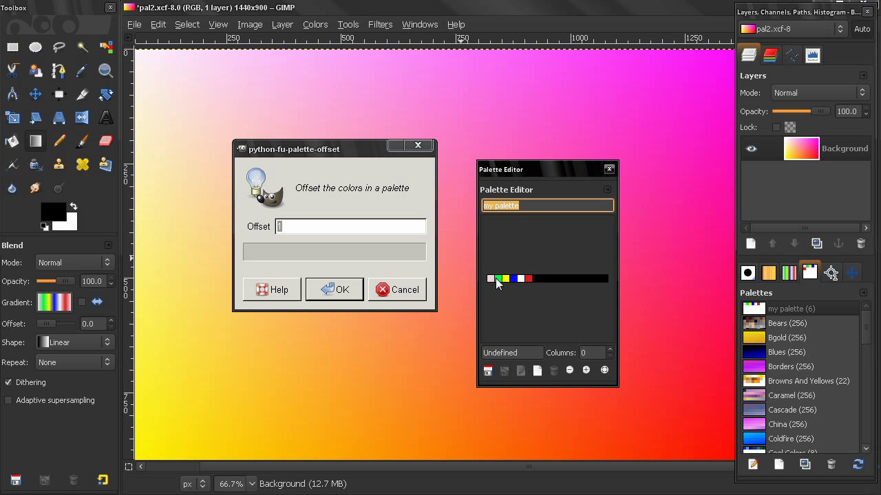
{"action": "mouse_move", "coordinate": [489, 286]}
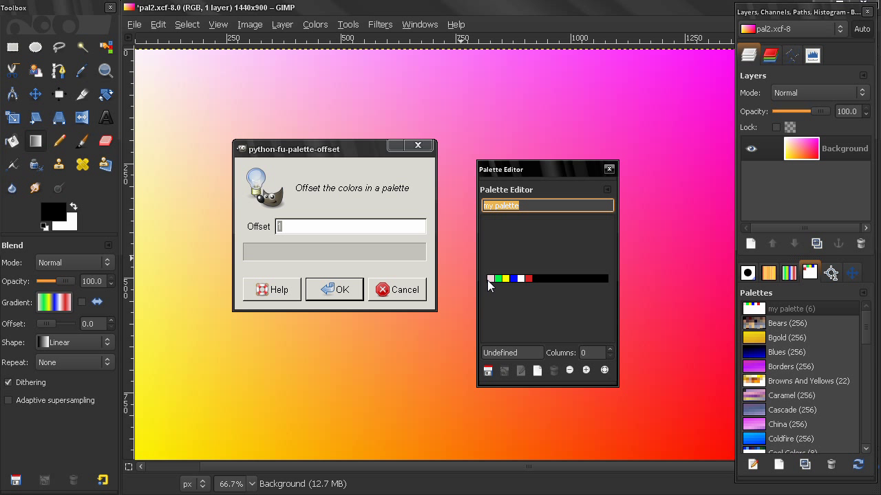
{"action": "mouse_move", "coordinate": [523, 283]}
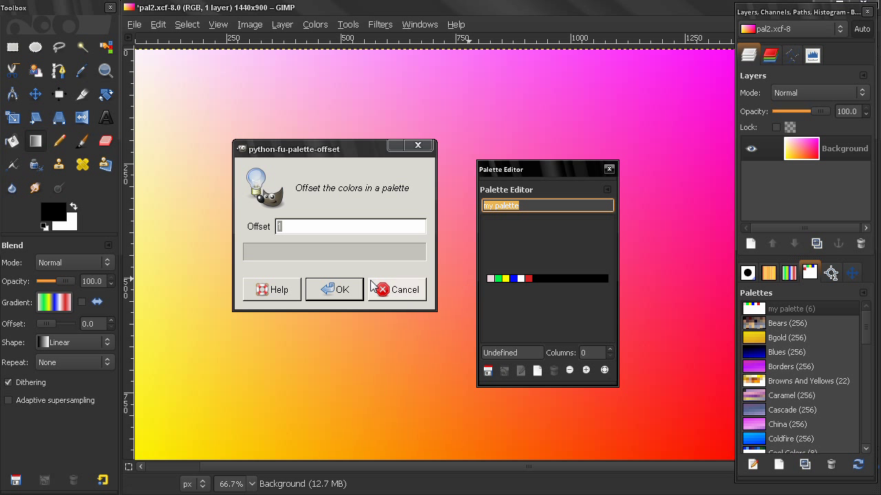
{"action": "left_click", "coordinate": [333, 289]}
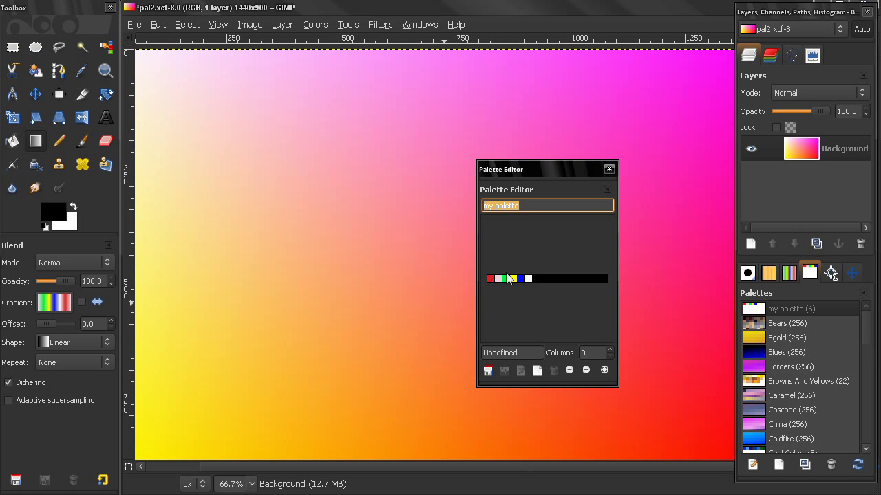
{"action": "left_click", "coordinate": [608, 169]}
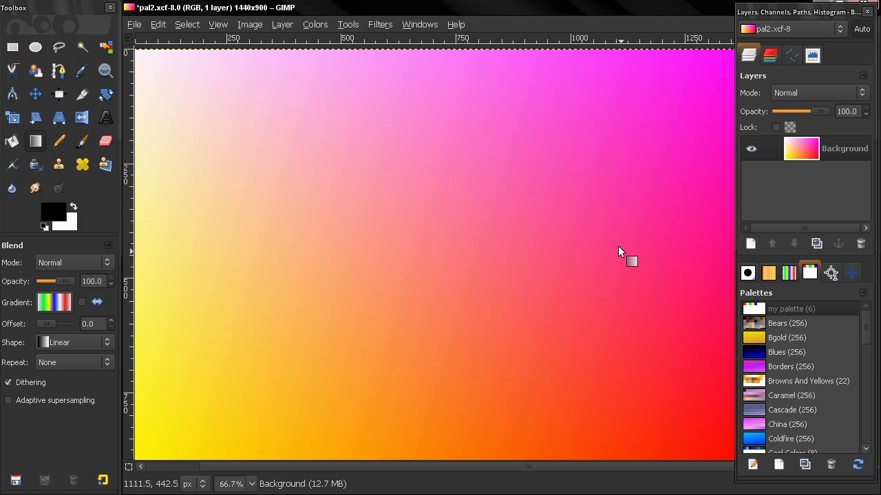
{"action": "mouse_move", "coordinate": [778, 333]}
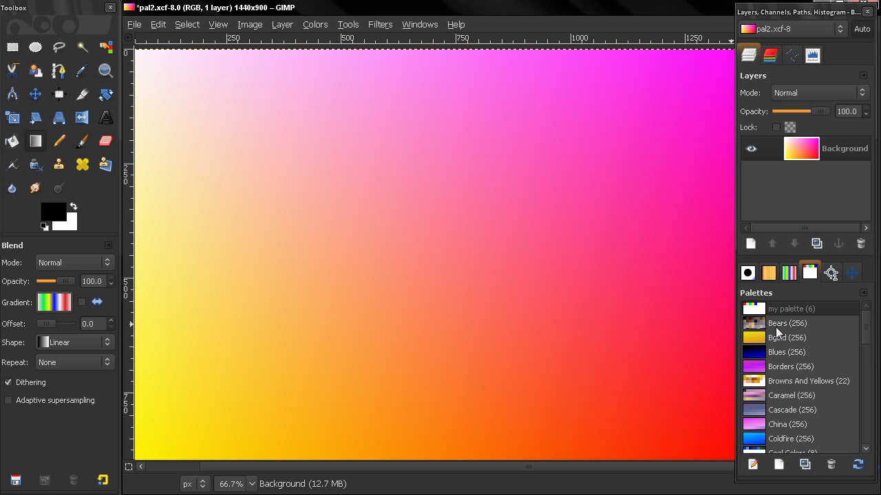
{"action": "right_click", "coordinate": [791, 308]}
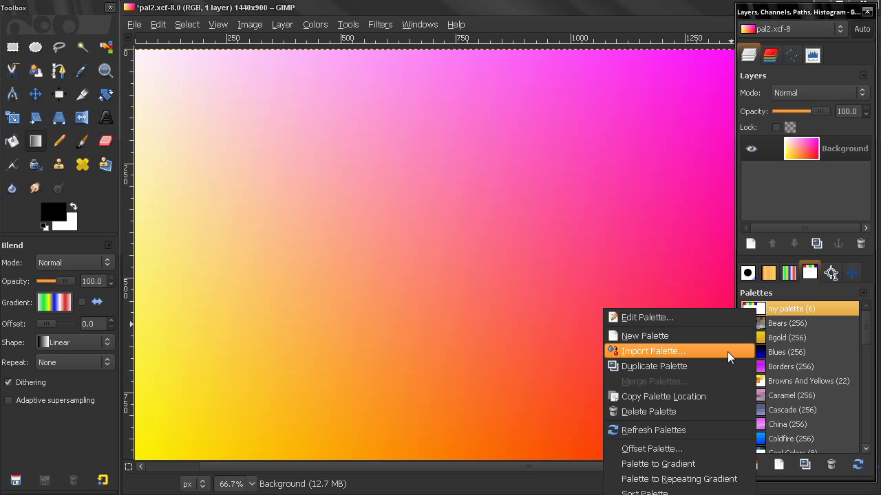
{"action": "mouse_move", "coordinate": [674, 463]}
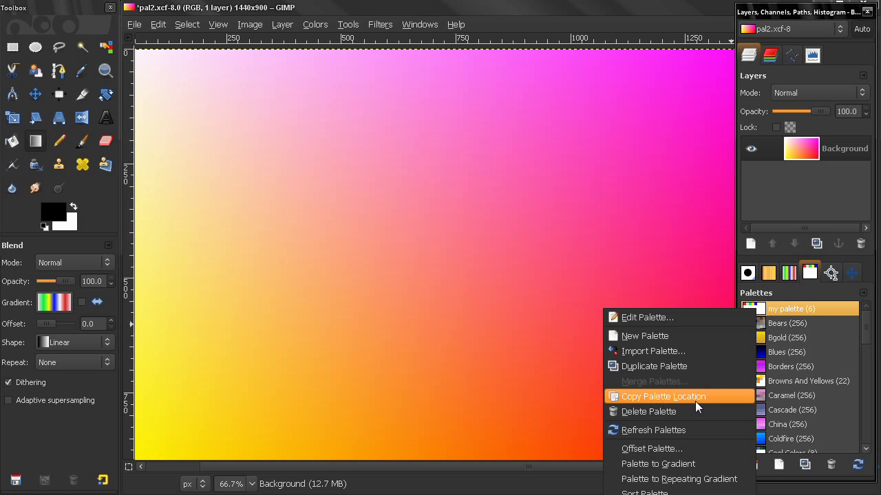
{"action": "mouse_move", "coordinate": [681, 404]}
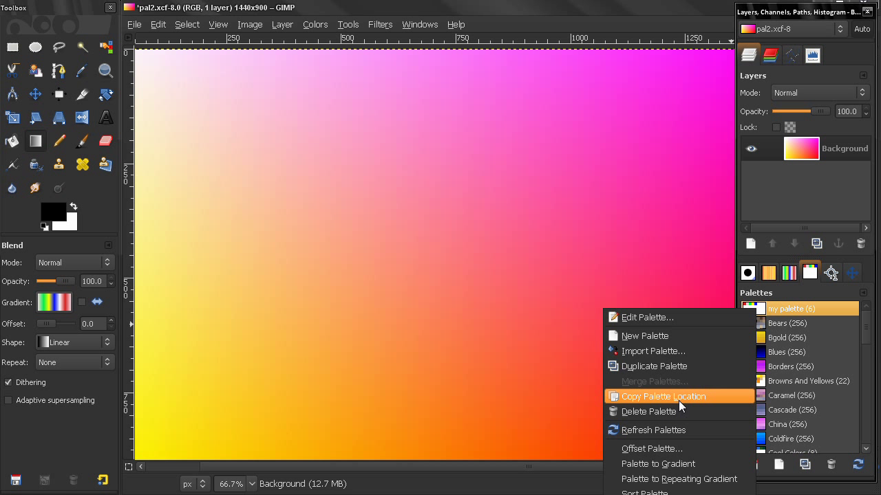
{"action": "mouse_move", "coordinate": [652, 366]}
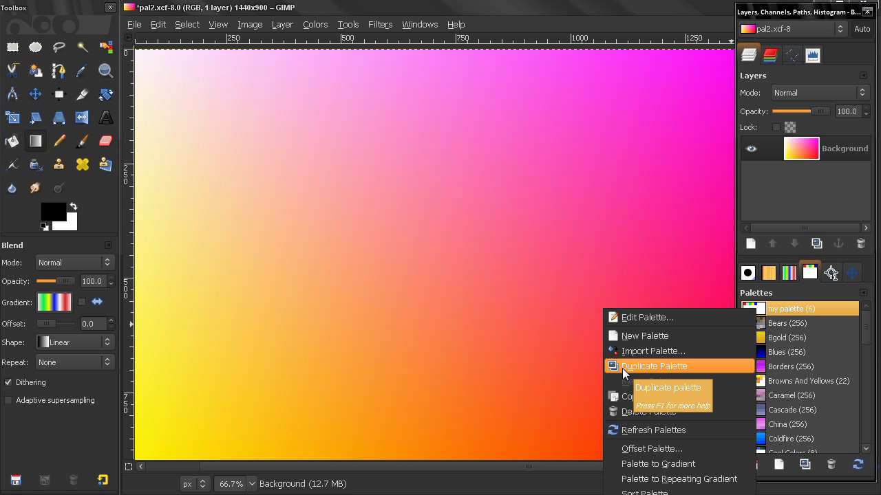
{"action": "mouse_move", "coordinate": [664, 397]}
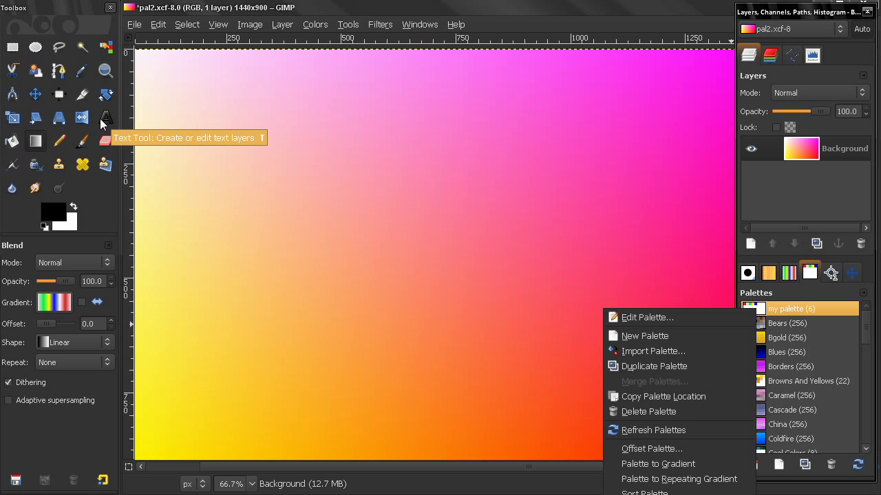
{"action": "mouse_move", "coordinate": [526, 267]}
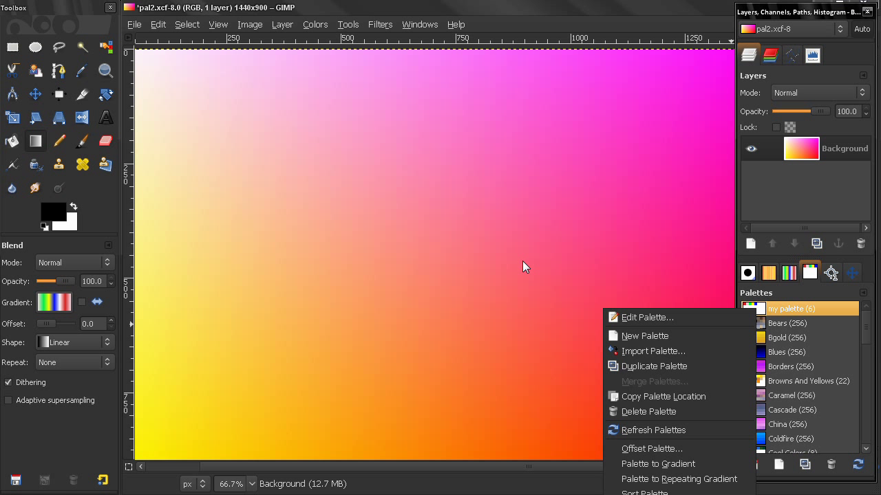
{"action": "mouse_move", "coordinate": [316, 198]}
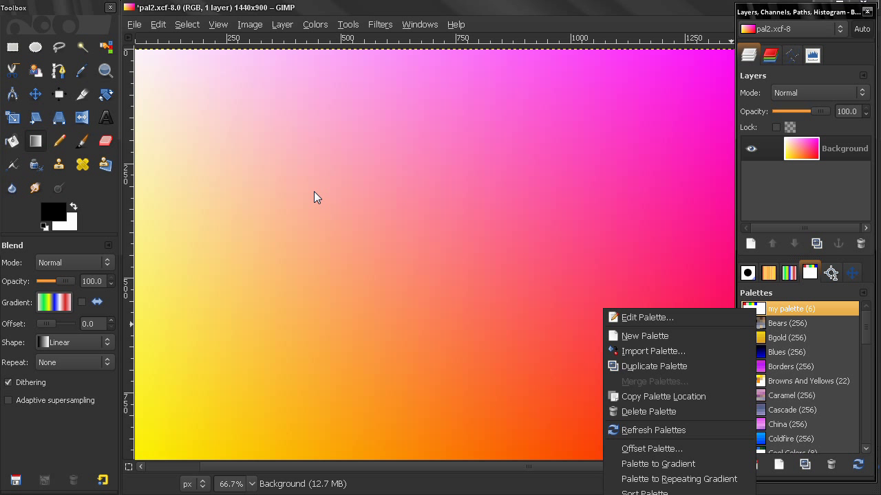
{"action": "mouse_move", "coordinate": [569, 369]}
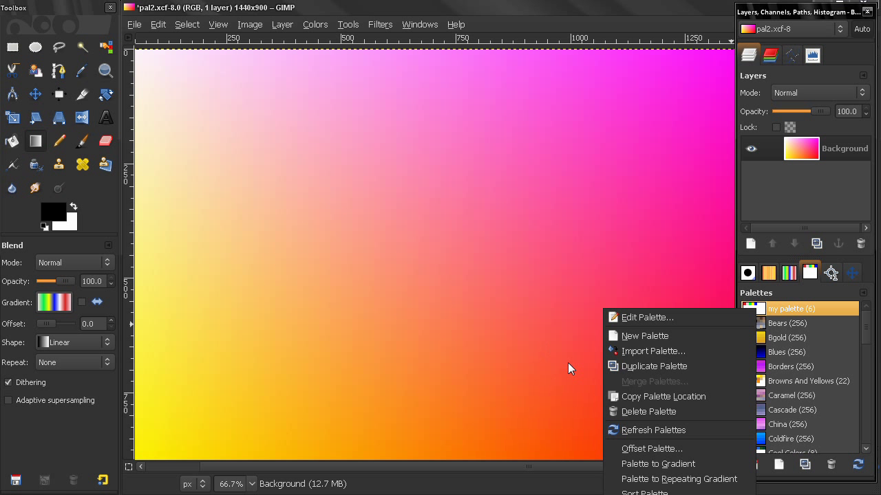
{"action": "mouse_move", "coordinate": [666, 351]}
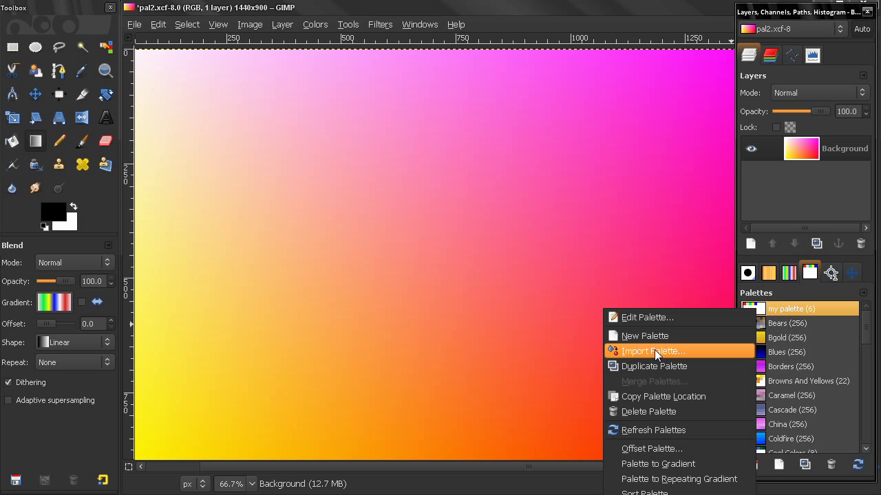
{"action": "mouse_move", "coordinate": [655, 356]}
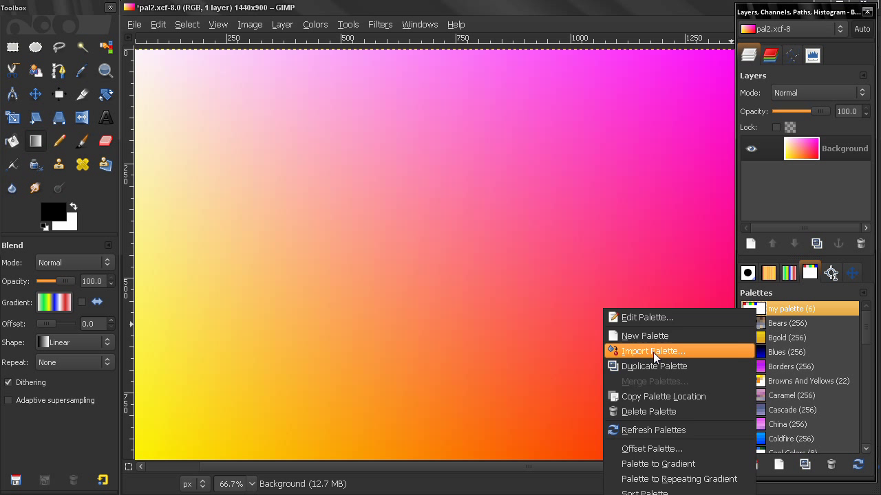
- Start Import Palette and pick the Dark 1 gradient as the source
{"action": "left_click", "coordinate": [652, 351]}
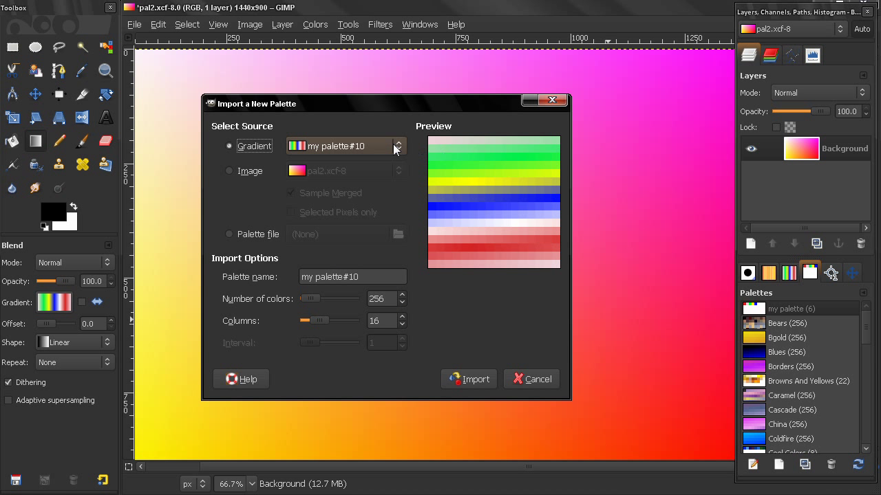
{"action": "left_click", "coordinate": [229, 146]}
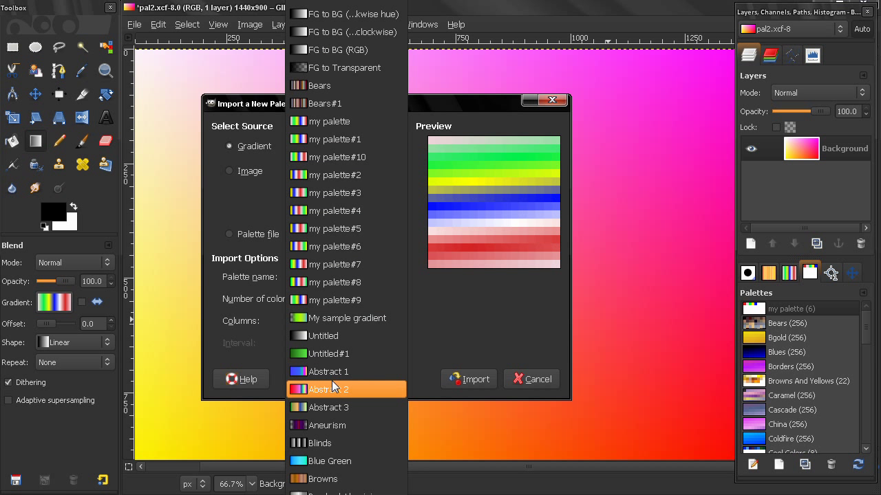
{"action": "scroll", "scroll_direction": "down", "scroll_amount": 3}
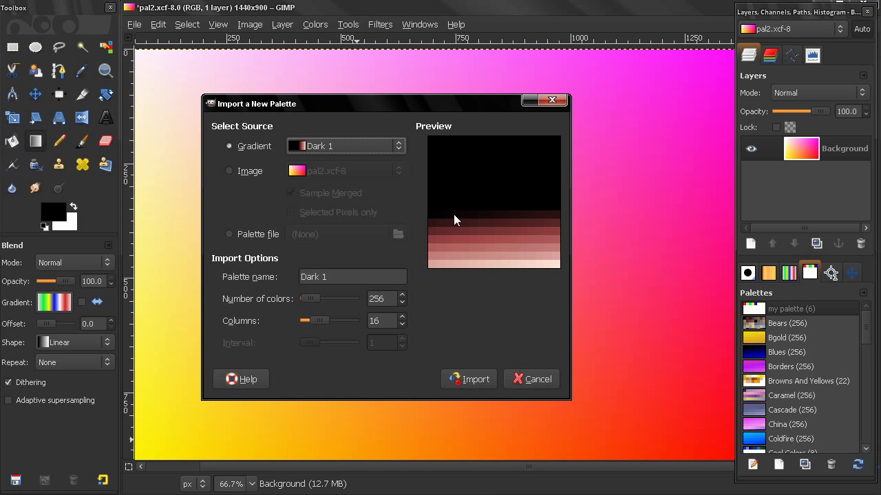
{"action": "mouse_move", "coordinate": [494, 249]}
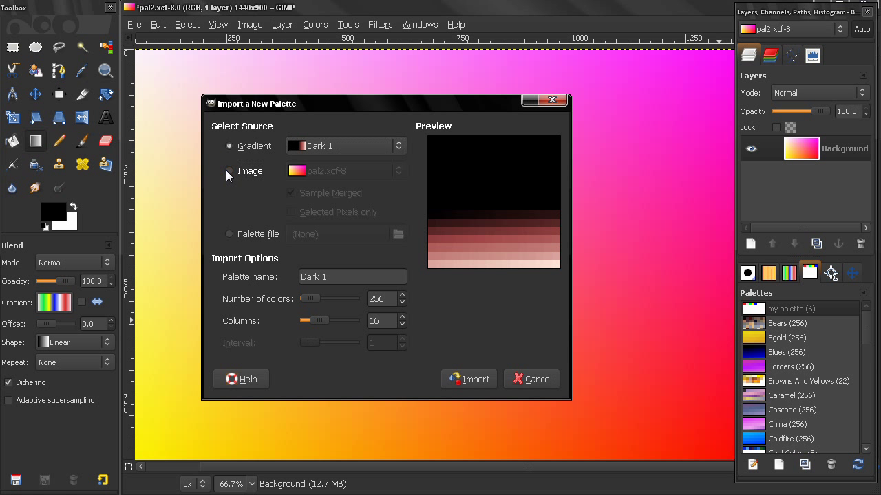
- Source the import from the image, selected pixels only, using a rectangular selection
{"action": "left_click", "coordinate": [228, 171]}
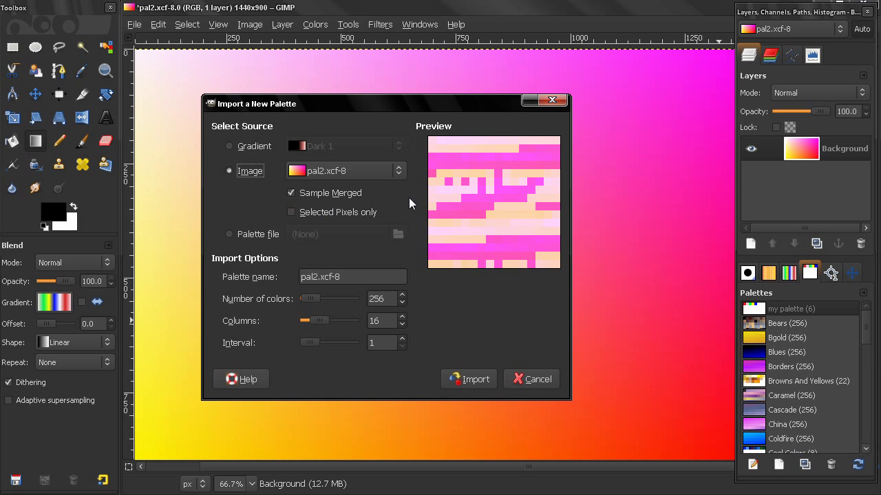
{"action": "mouse_move", "coordinate": [462, 195]}
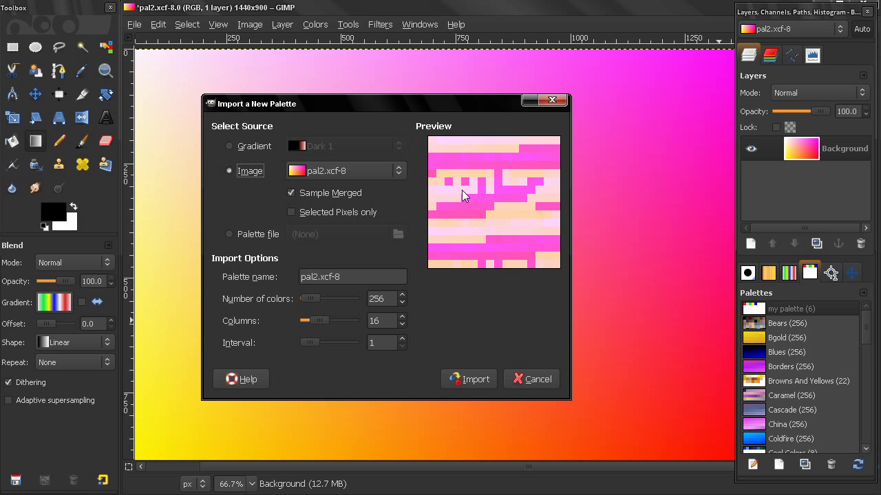
{"action": "mouse_move", "coordinate": [700, 301]}
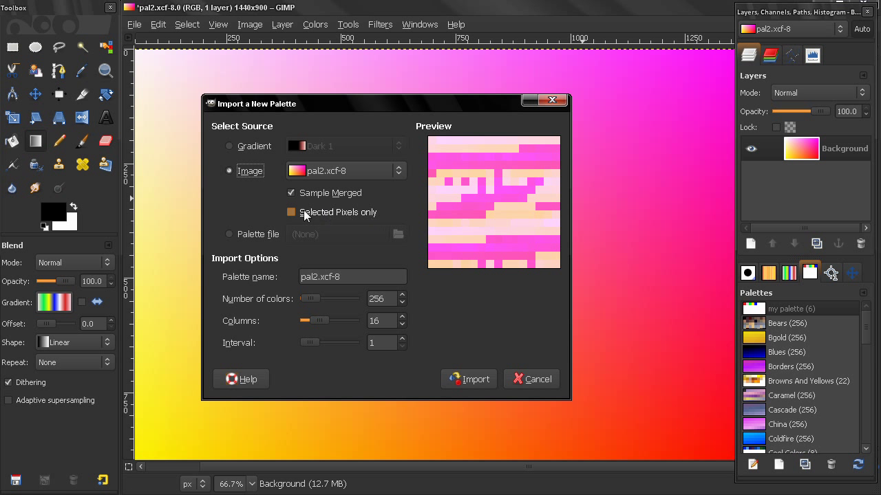
{"action": "left_click", "coordinate": [292, 212]}
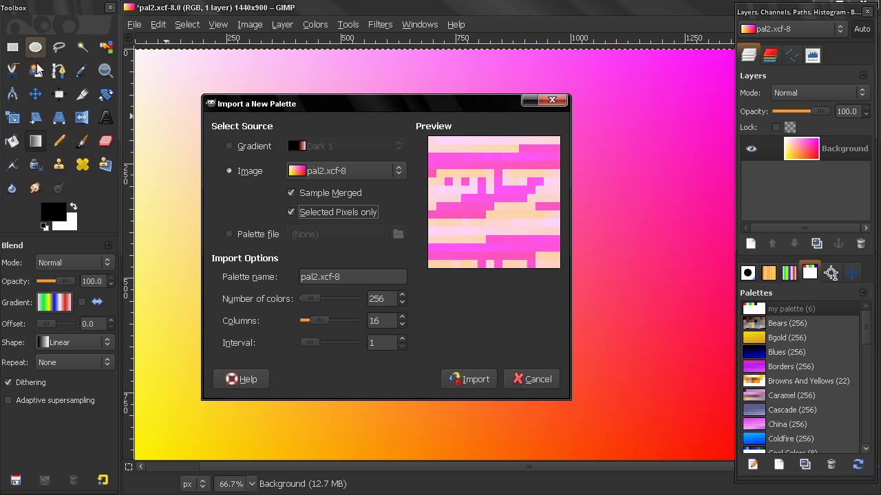
{"action": "left_click", "coordinate": [12, 47]}
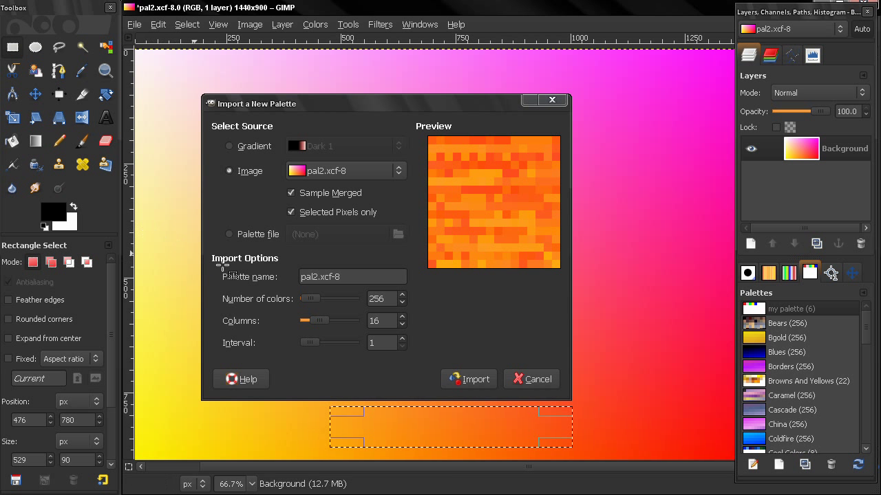
{"action": "left_click", "coordinate": [229, 234]}
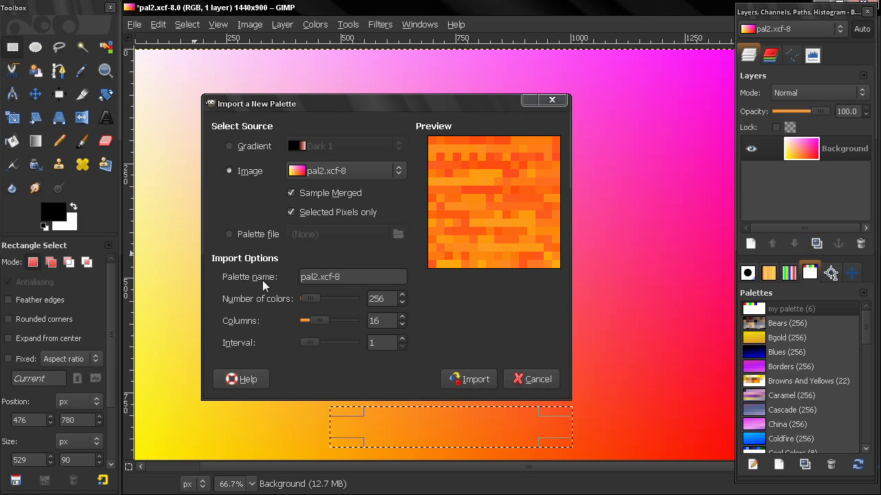
- Rename the new palette to 'image palette'
{"action": "left_click", "coordinate": [353, 277]}
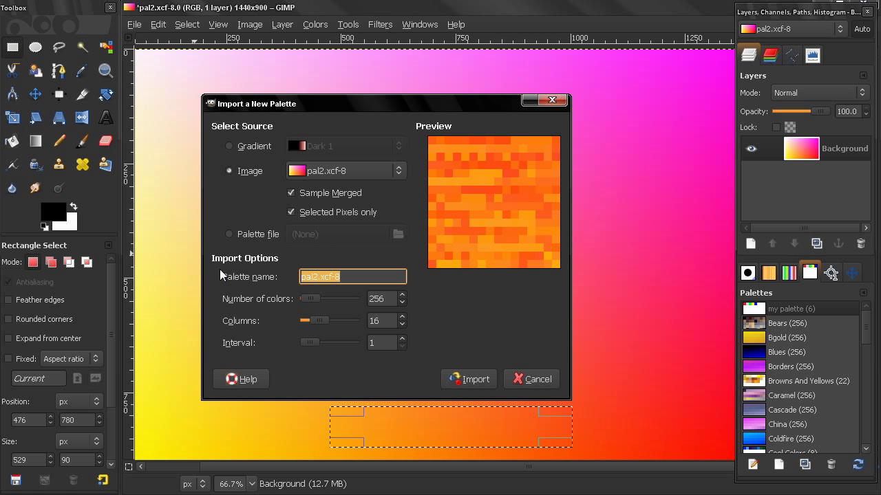
{"action": "type", "text": "image palette"}
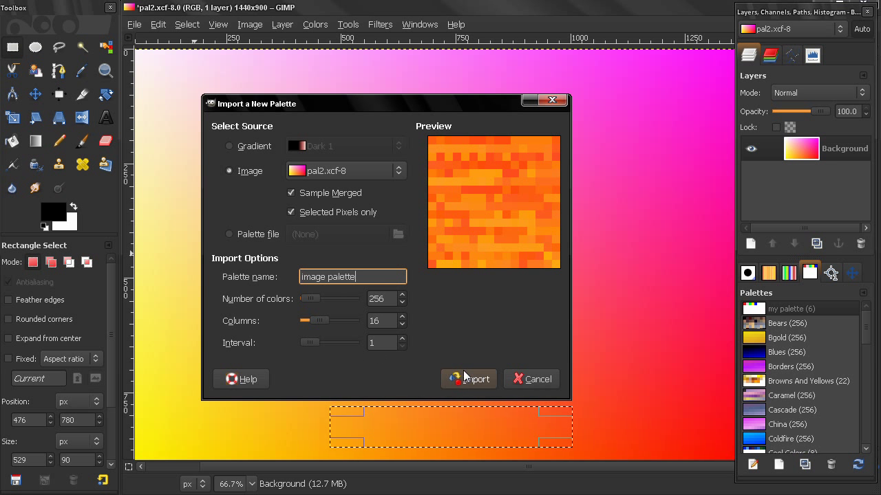
- Import the 256-colour 'image palette' from the selected region into the Palette Editor
{"action": "left_click", "coordinate": [473, 380]}
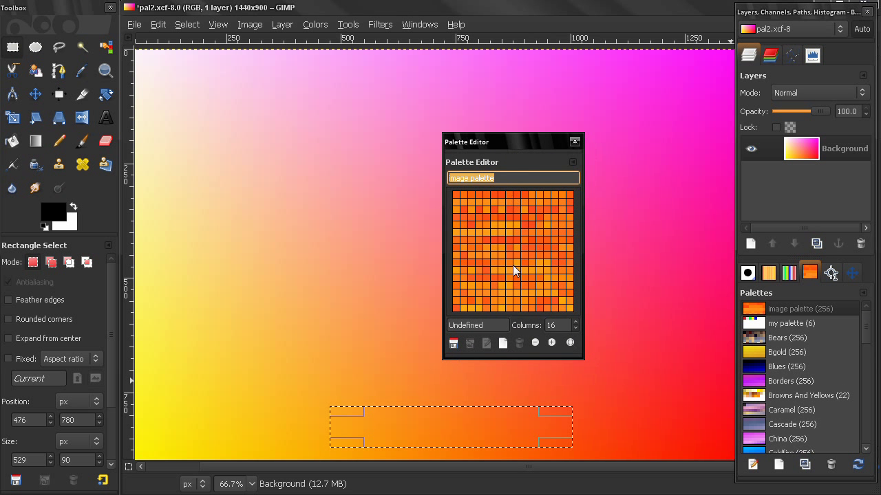
{"action": "mouse_move", "coordinate": [509, 415]}
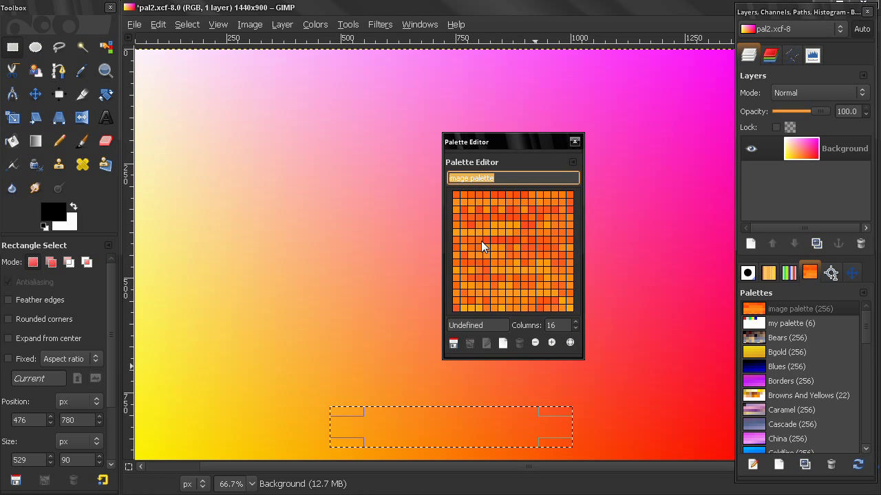
{"action": "mouse_move", "coordinate": [357, 281]}
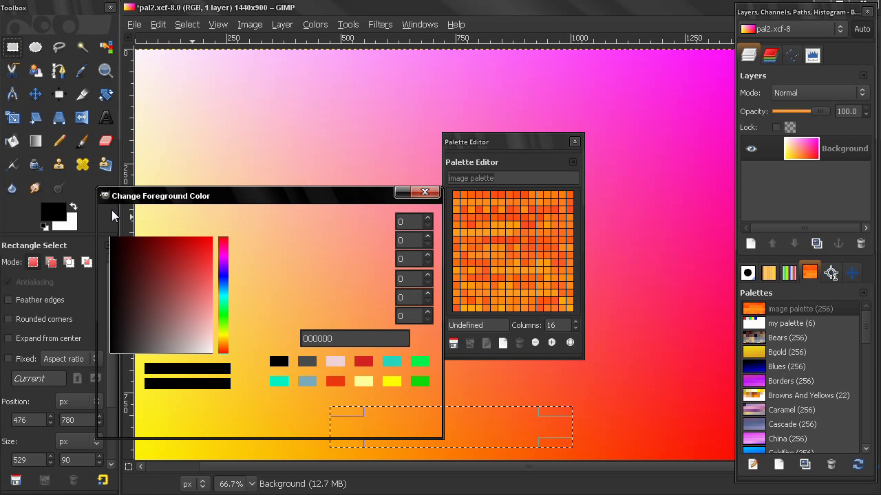
- Close the Change Foreground Color dialog and the Palette Editor
{"action": "left_click", "coordinate": [117, 224]}
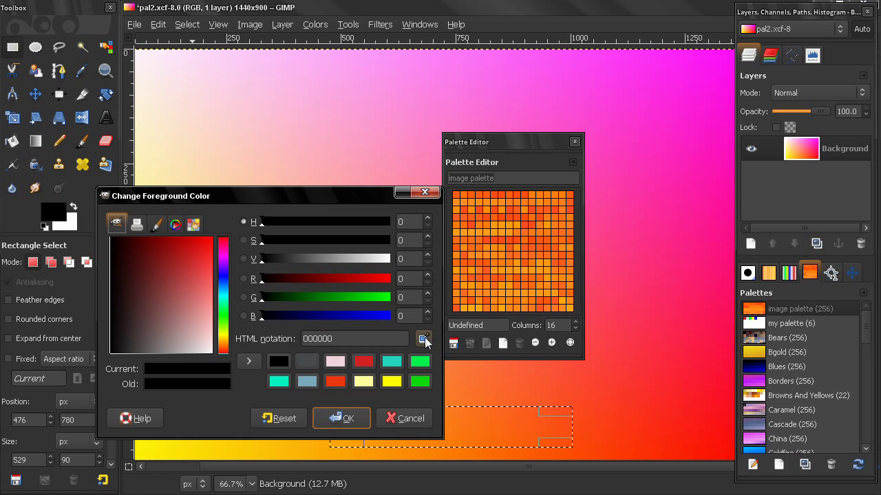
{"action": "mouse_move", "coordinate": [635, 190]}
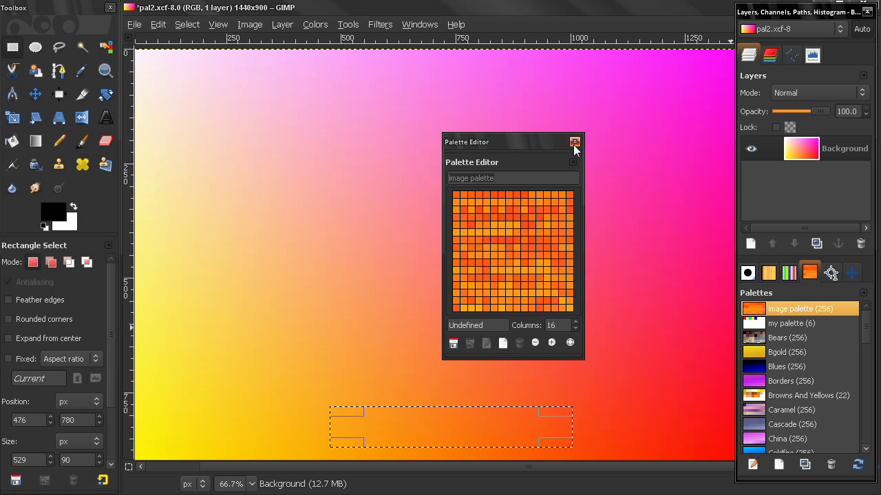
{"action": "left_click", "coordinate": [575, 142]}
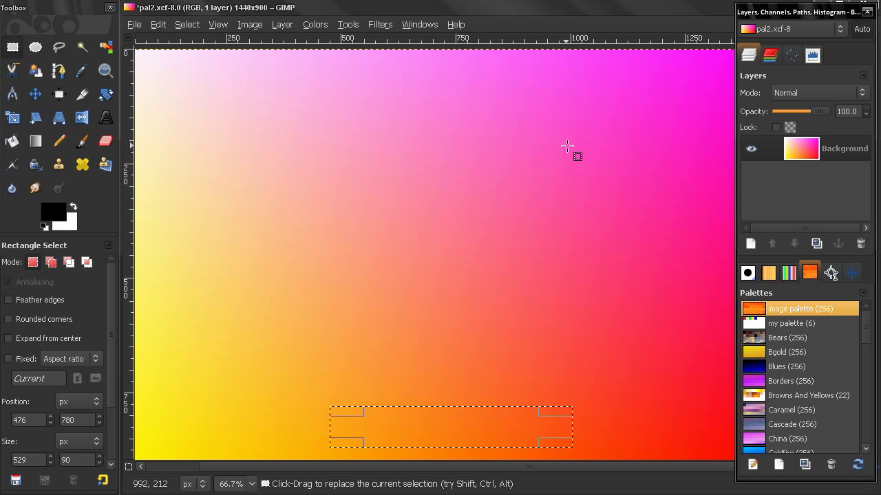